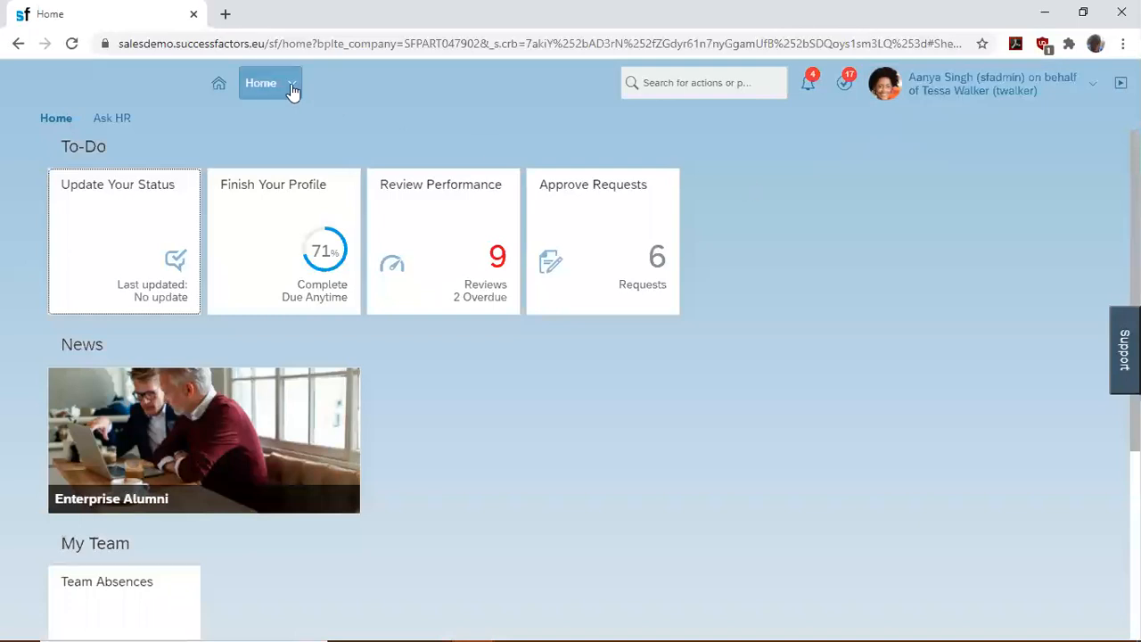
- Go to Recruiting and view the Candidate Summary for the HR Professional (2861) requisition
{"action": "left_click", "coordinate": [270, 82]}
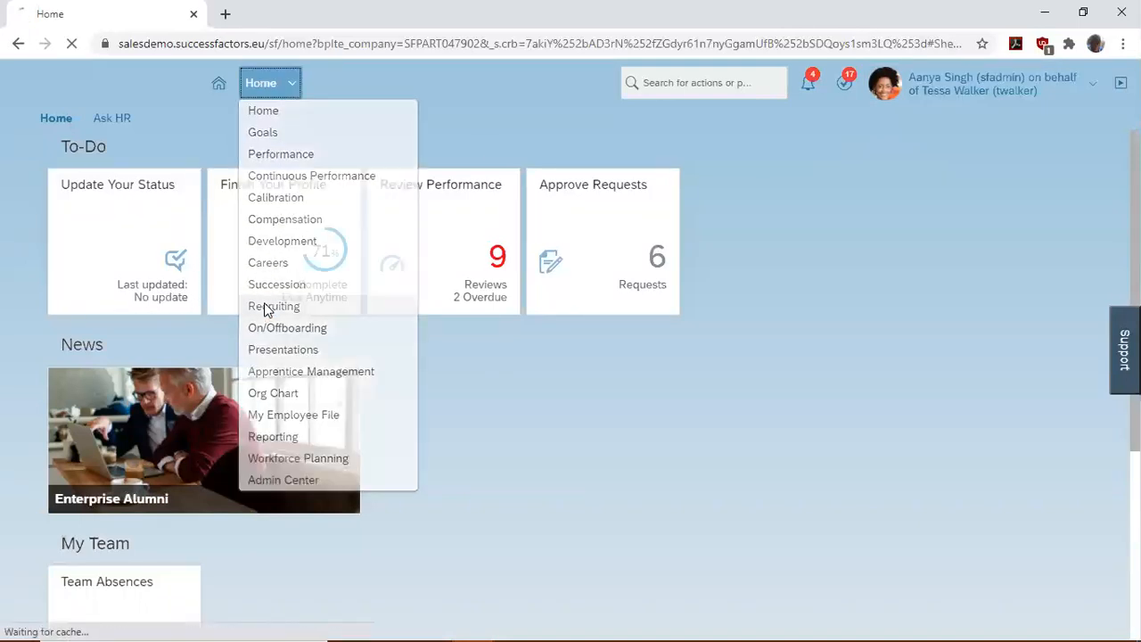
{"action": "left_click", "coordinate": [274, 306]}
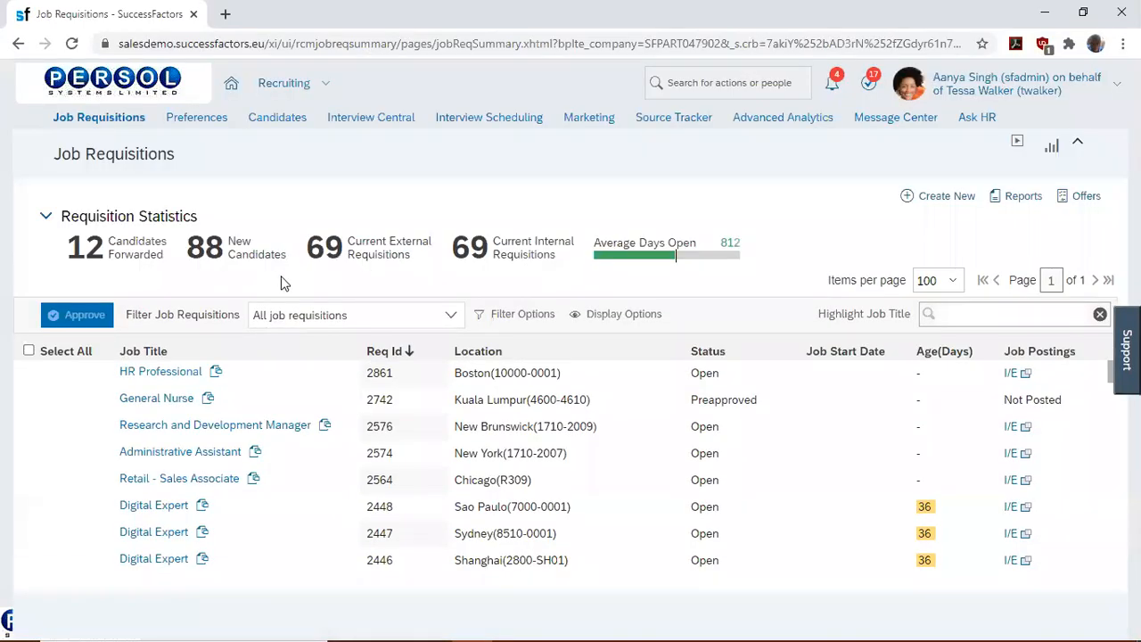
{"action": "mouse_move", "coordinate": [160, 385]}
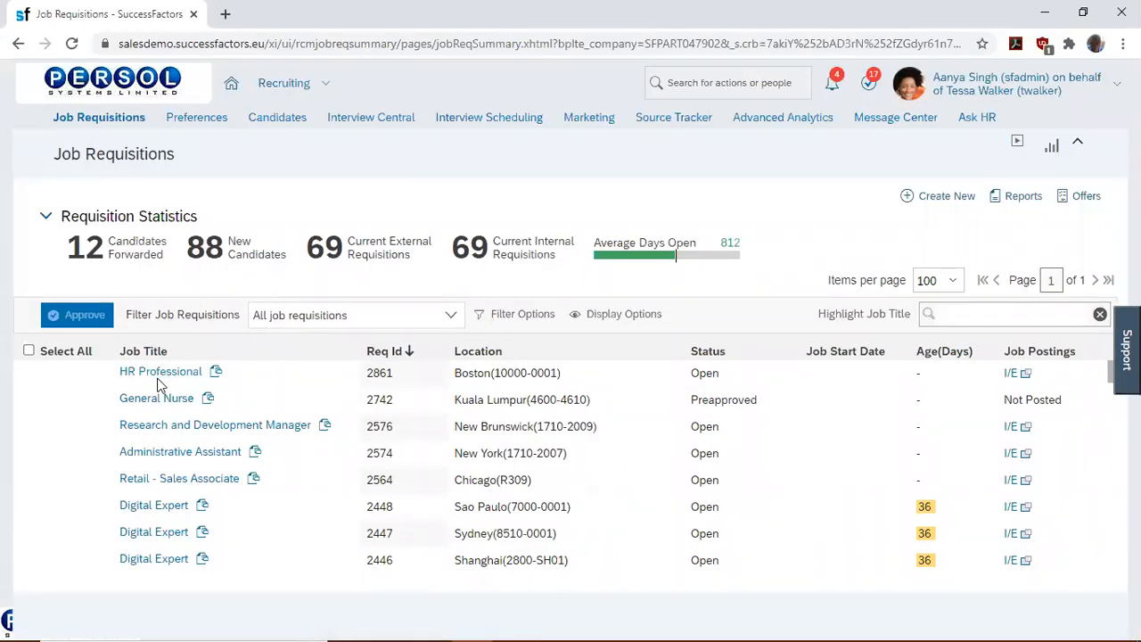
{"action": "left_click", "coordinate": [160, 371]}
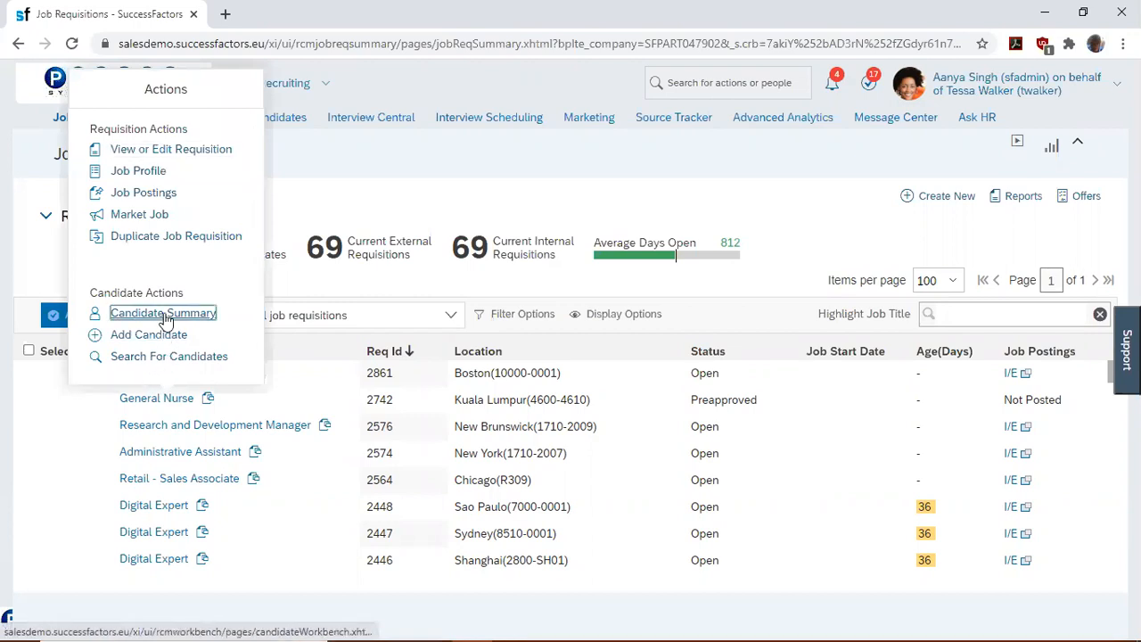
{"action": "left_click", "coordinate": [163, 313]}
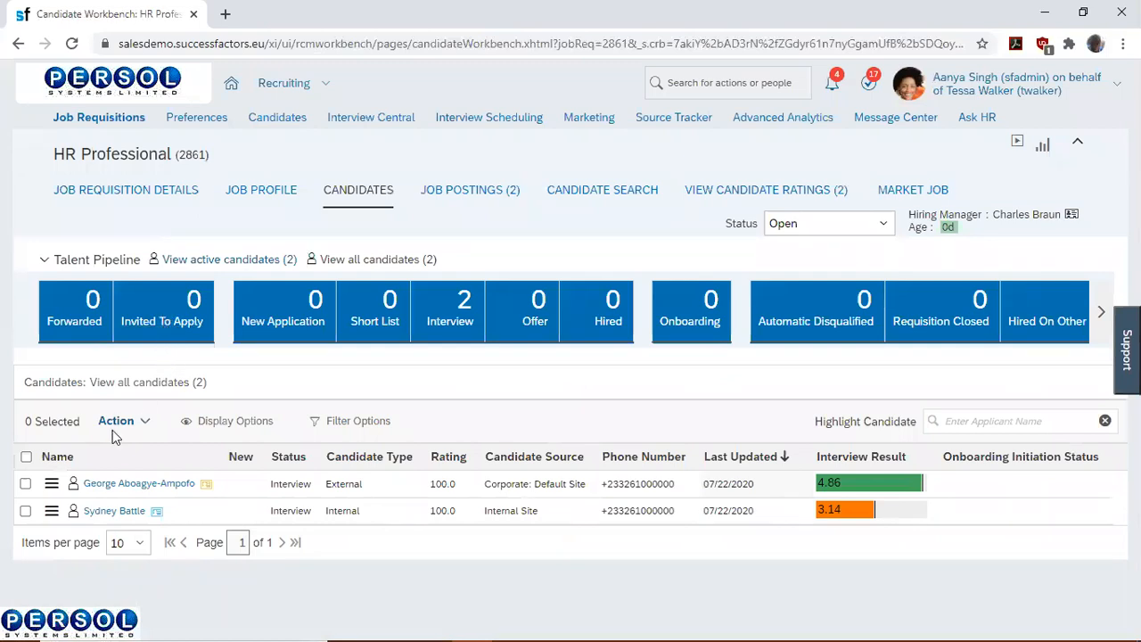
{"action": "left_click", "coordinate": [123, 420]}
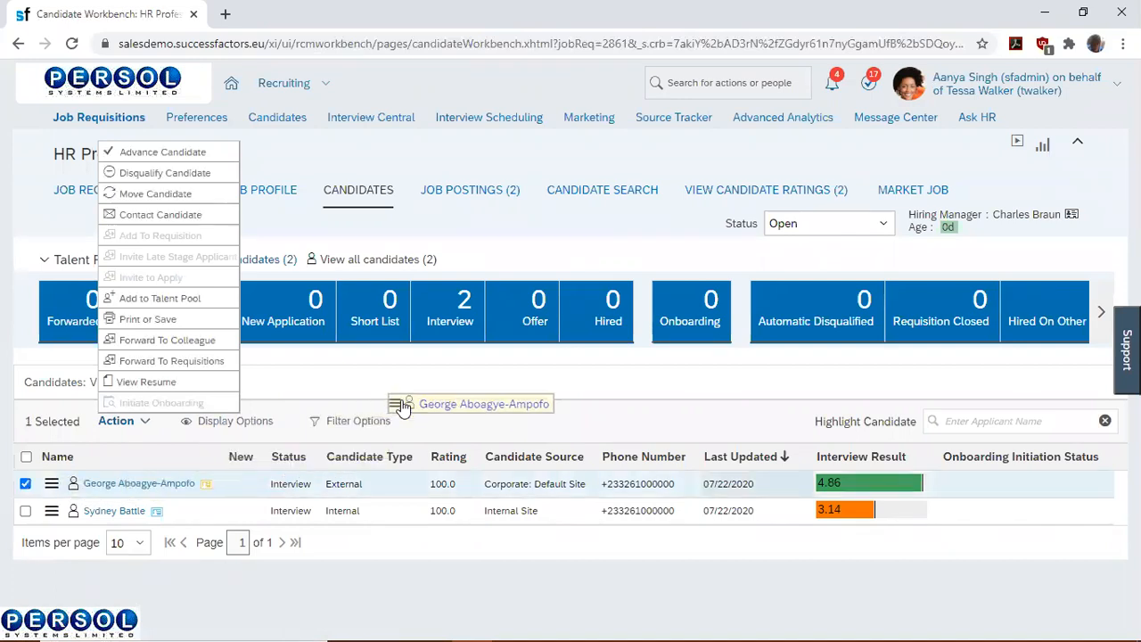
{"action": "left_click", "coordinate": [155, 193]}
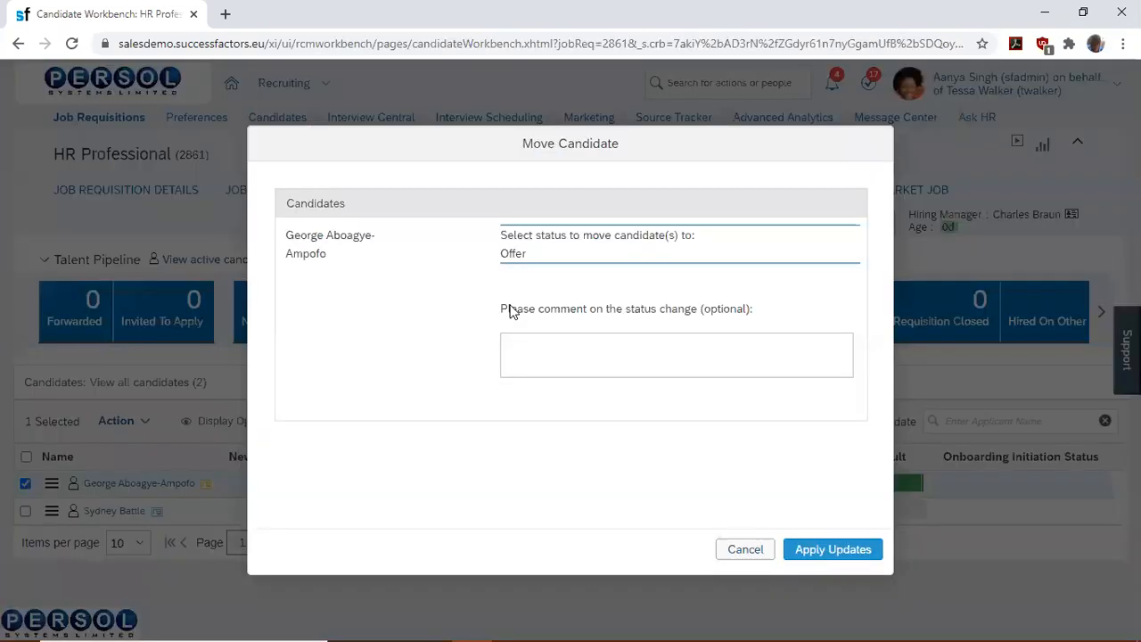
{"action": "left_click", "coordinate": [832, 549]}
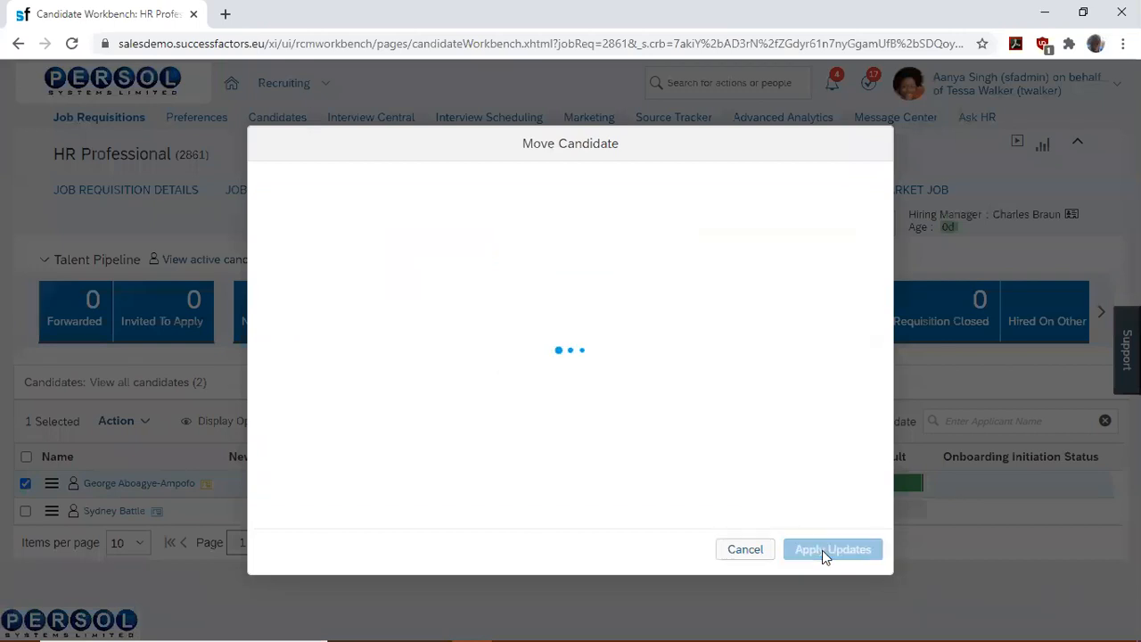
{"action": "left_click", "coordinate": [833, 549]}
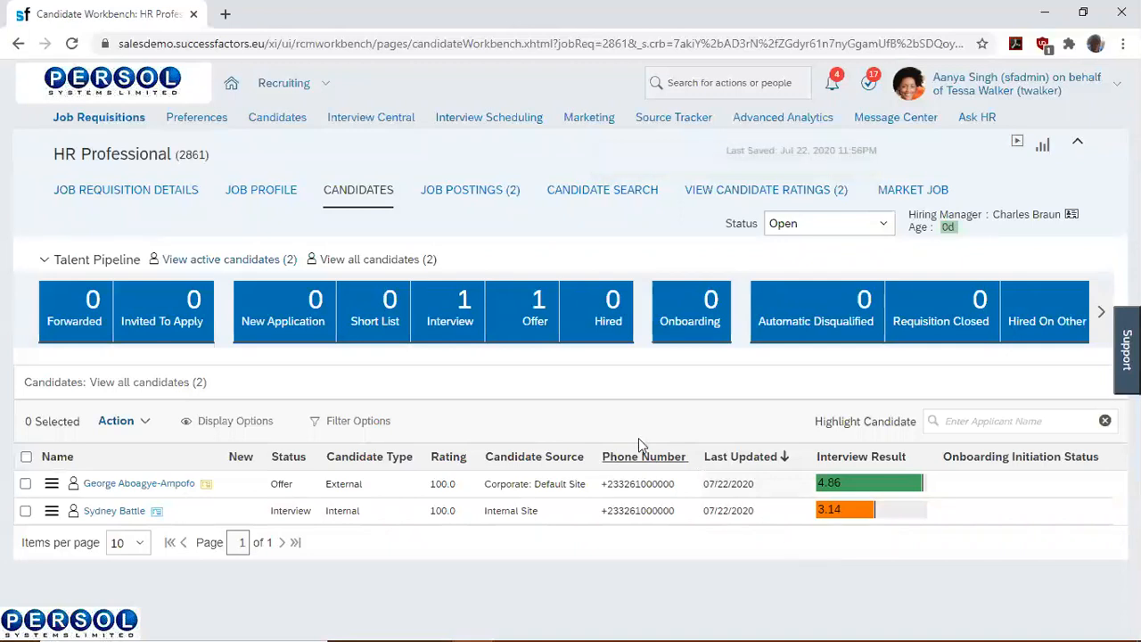
- Filter to Offer-stage candidates, open George's application and start Offer Approval via Take Action
{"action": "left_click", "coordinate": [535, 310]}
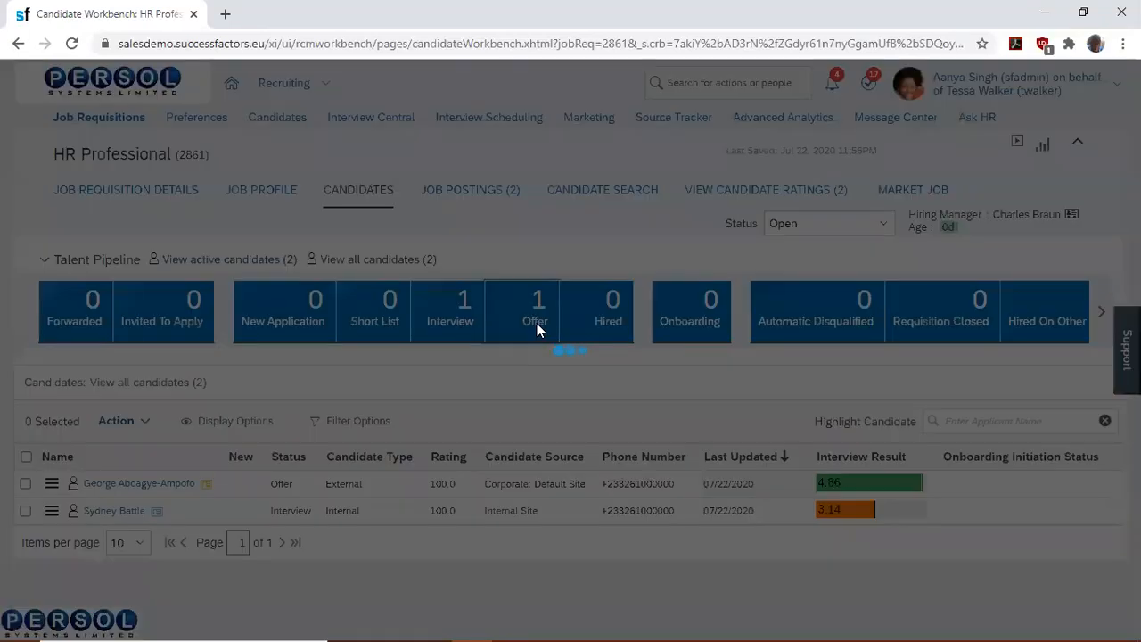
{"action": "left_click", "coordinate": [535, 310]}
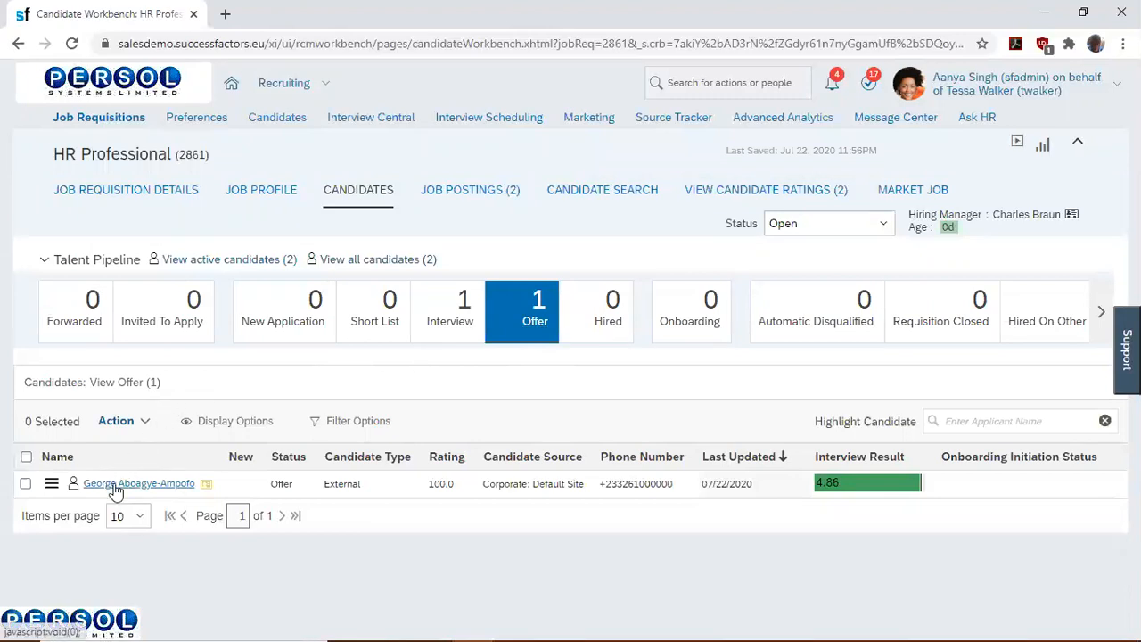
{"action": "left_click", "coordinate": [138, 483]}
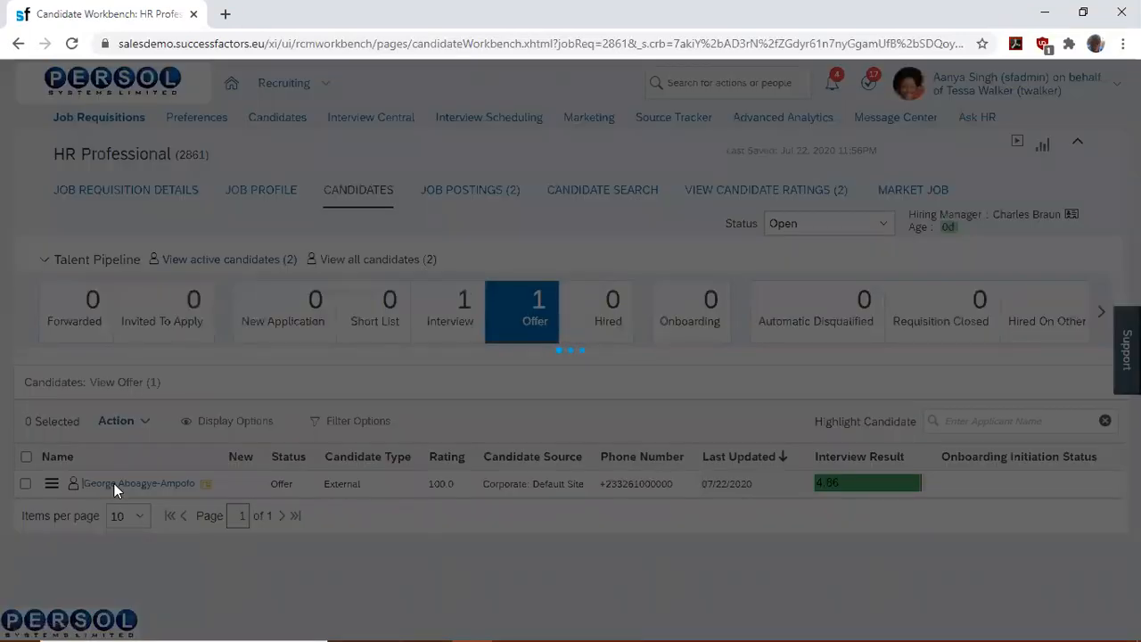
{"action": "left_click", "coordinate": [138, 483]}
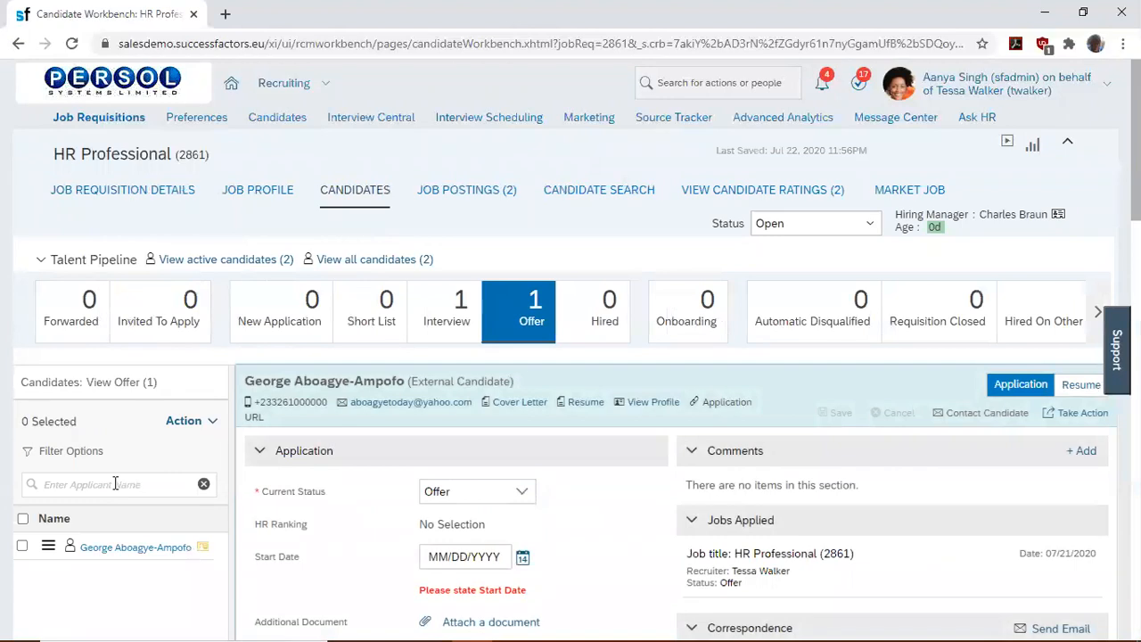
{"action": "mouse_move", "coordinate": [1061, 413]}
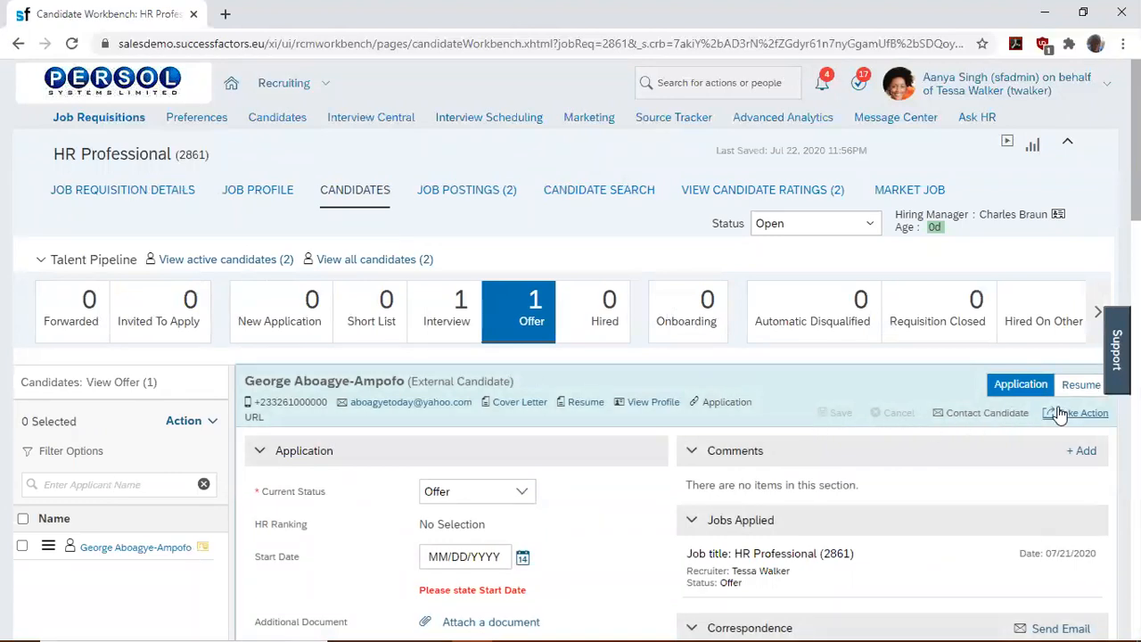
{"action": "mouse_move", "coordinate": [1083, 413]}
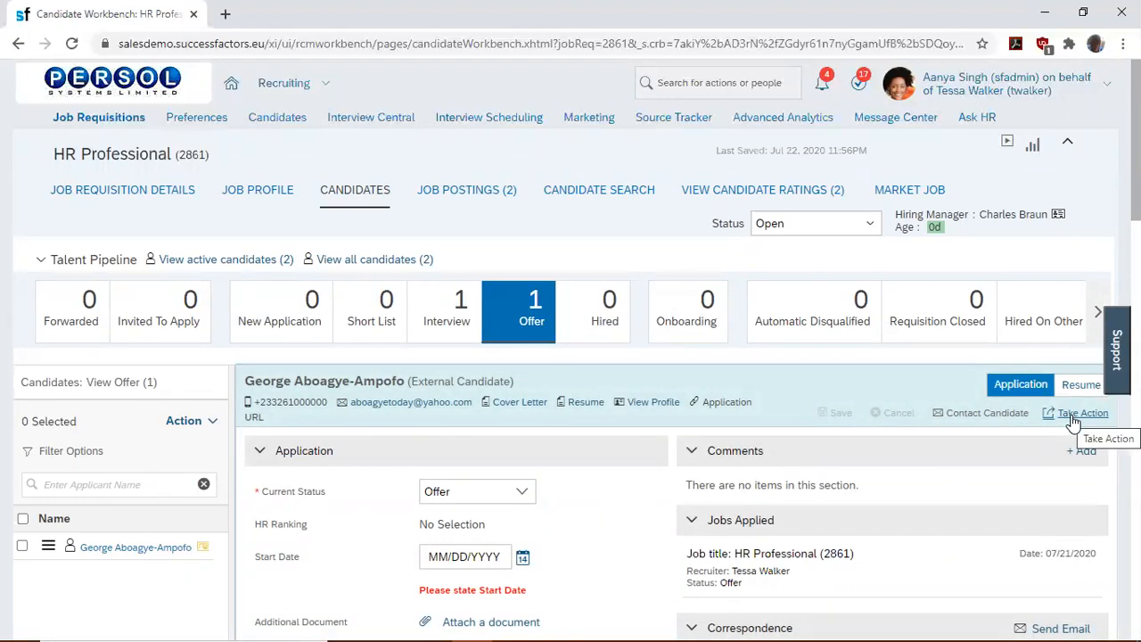
{"action": "left_click", "coordinate": [1082, 412]}
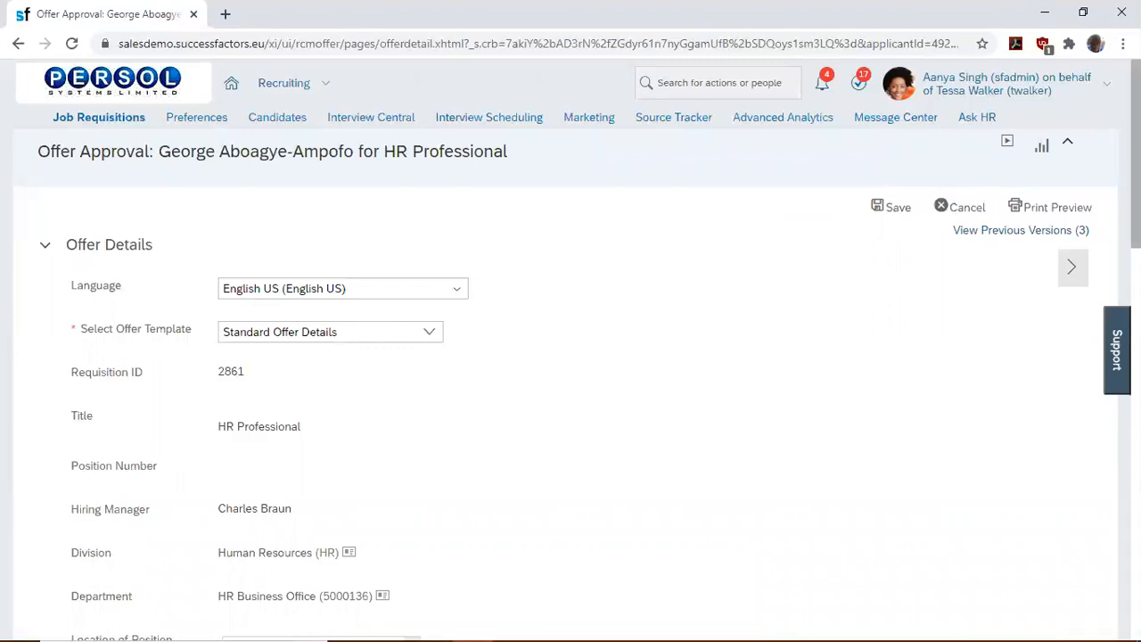
{"action": "scroll", "scroll_direction": "down", "scroll_amount": 3}
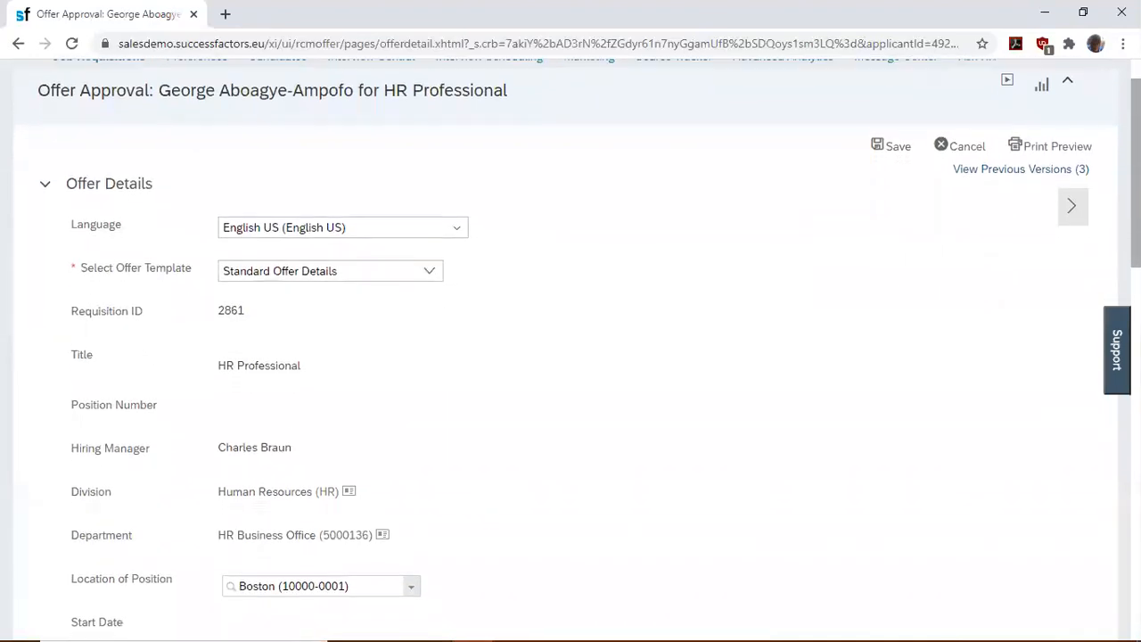
{"action": "scroll", "scroll_direction": "down", "scroll_amount": 3}
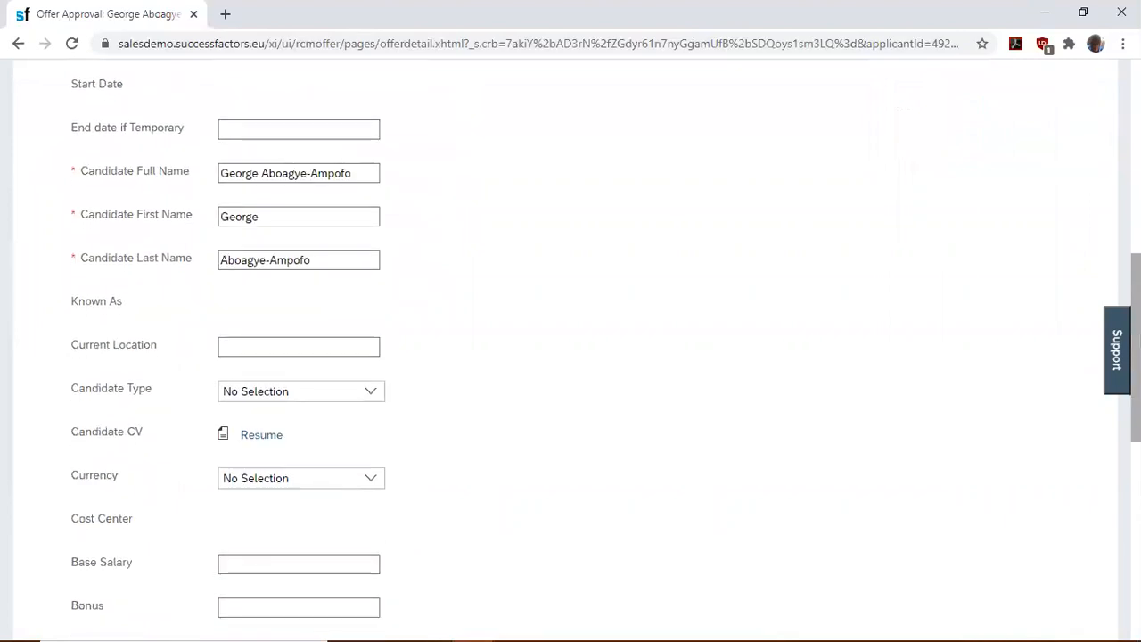
{"action": "scroll", "scroll_direction": "down", "scroll_amount": 3}
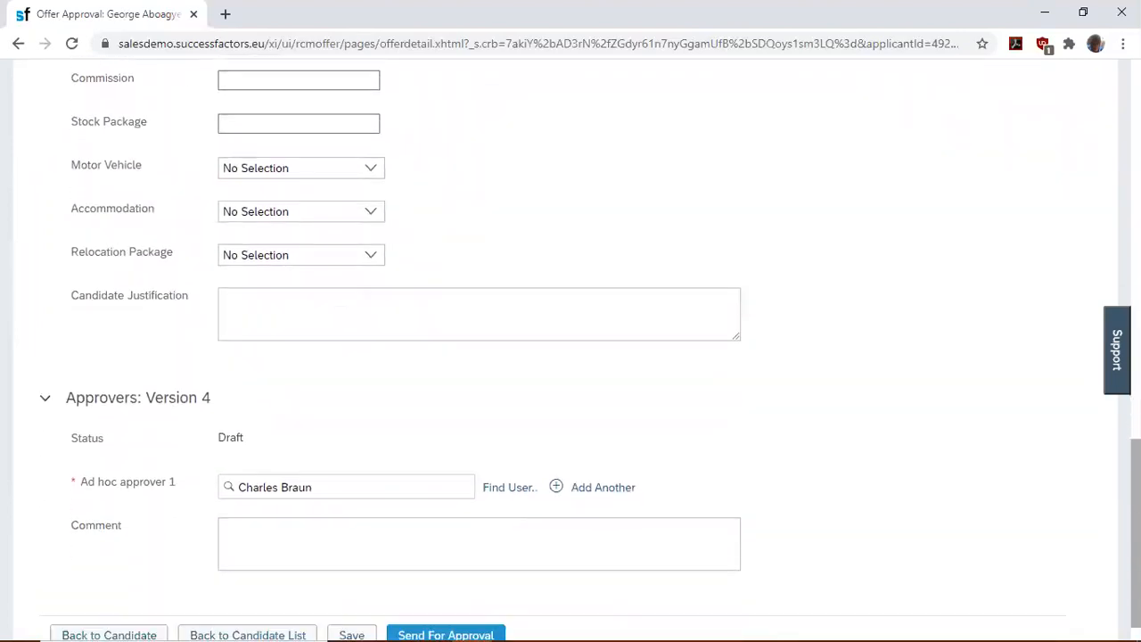
{"action": "scroll", "scroll_direction": "down", "scroll_amount": 3}
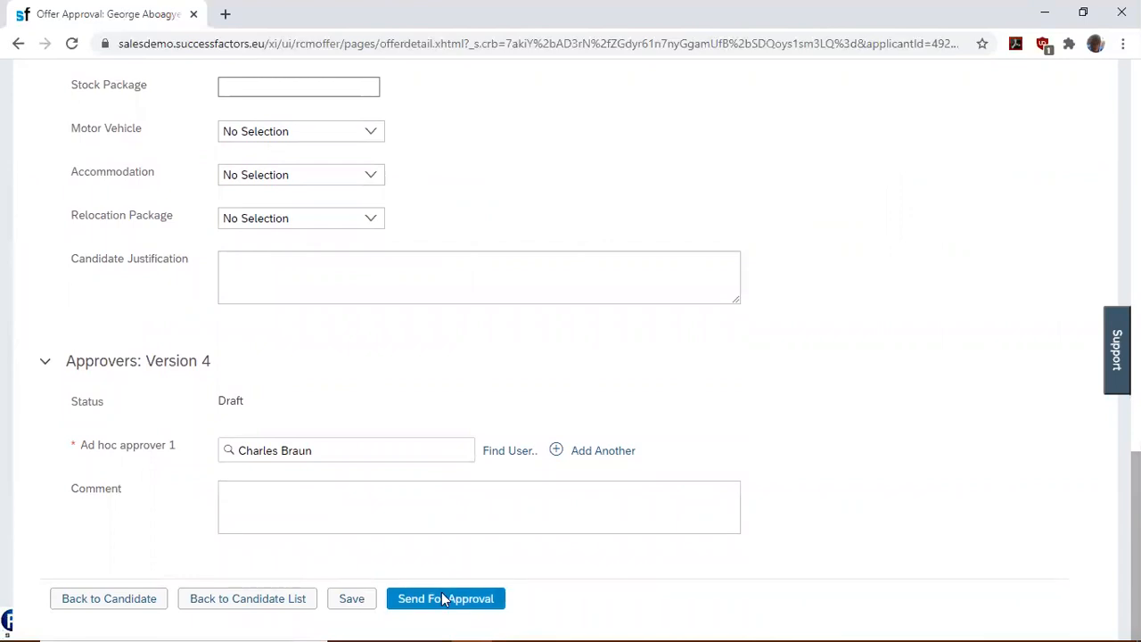
{"action": "left_click", "coordinate": [445, 598]}
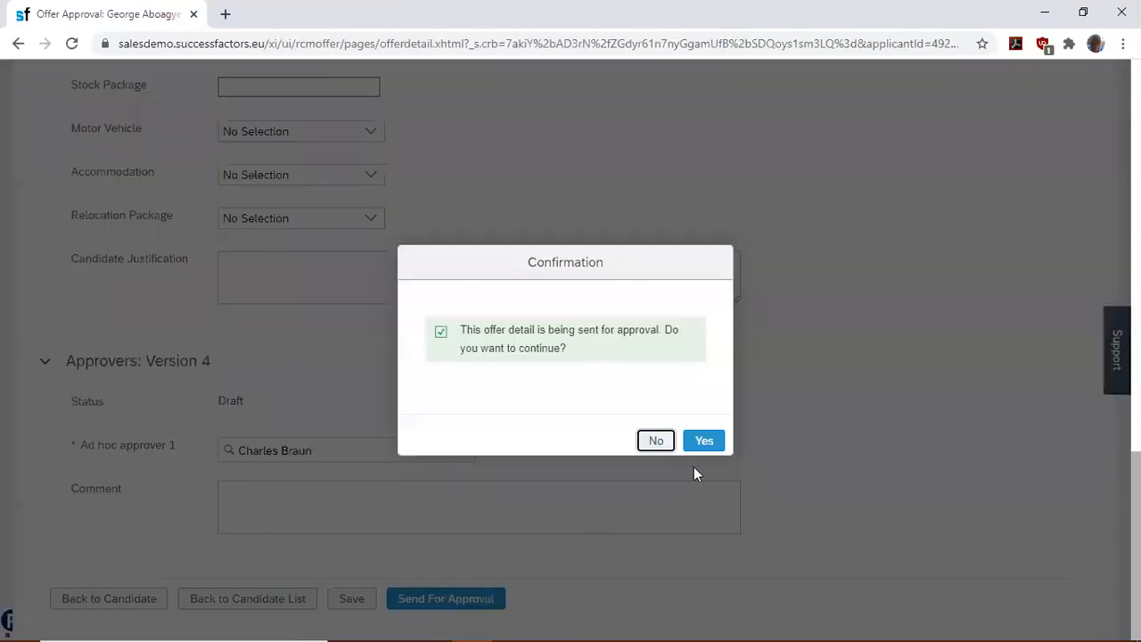
{"action": "left_click", "coordinate": [704, 440]}
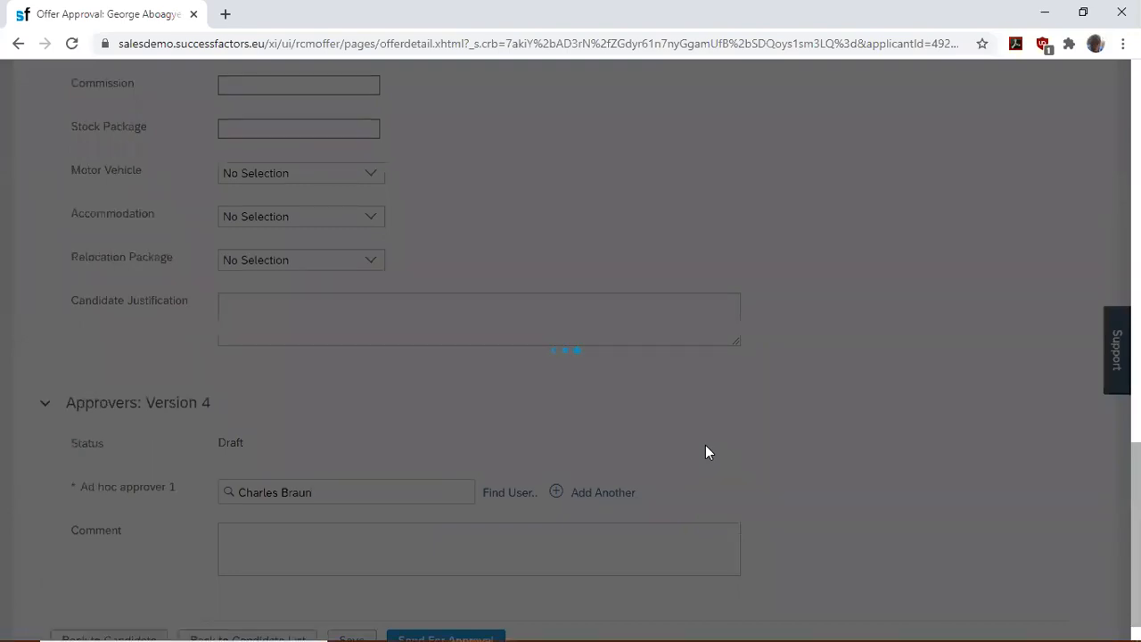
{"action": "left_click", "coordinate": [445, 636]}
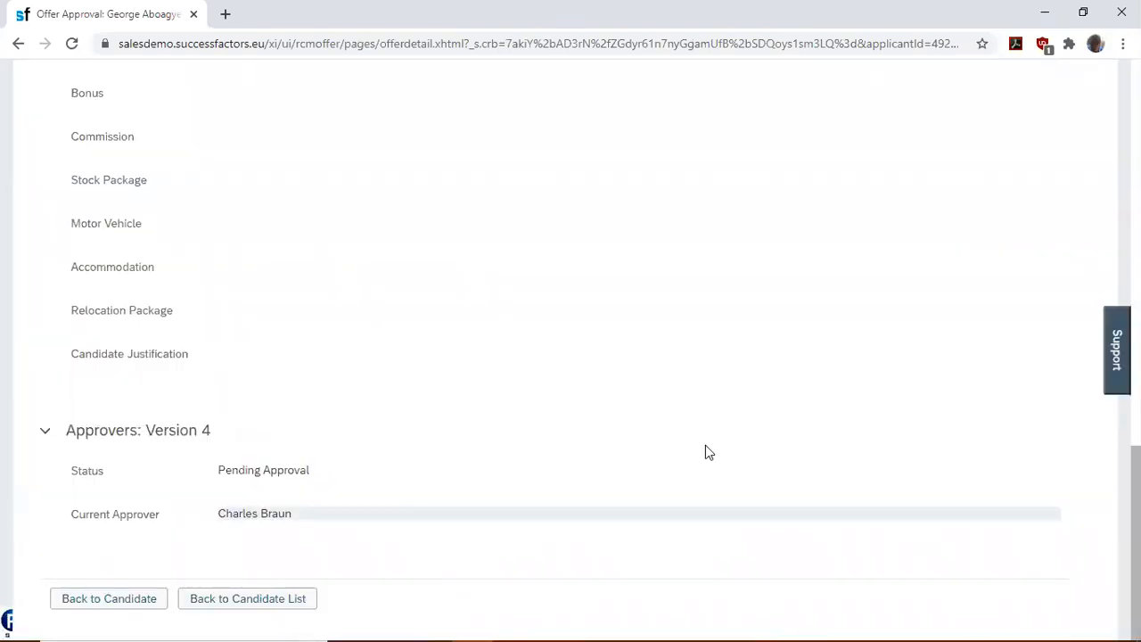
{"action": "scroll", "scroll_direction": "up", "scroll_amount": 3}
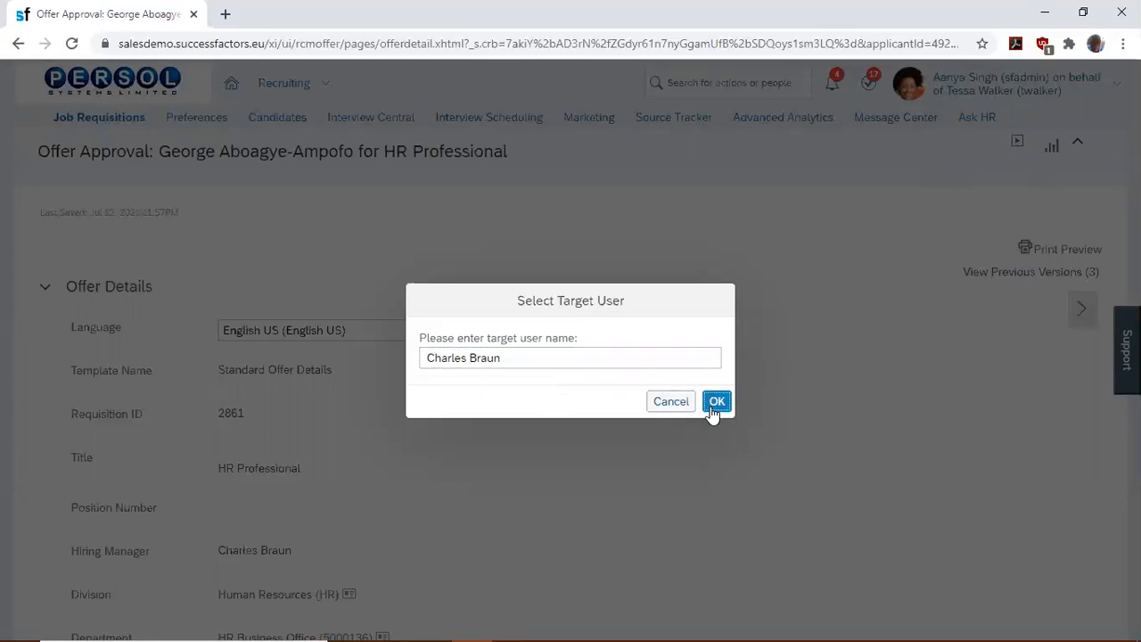
{"action": "left_click", "coordinate": [716, 401]}
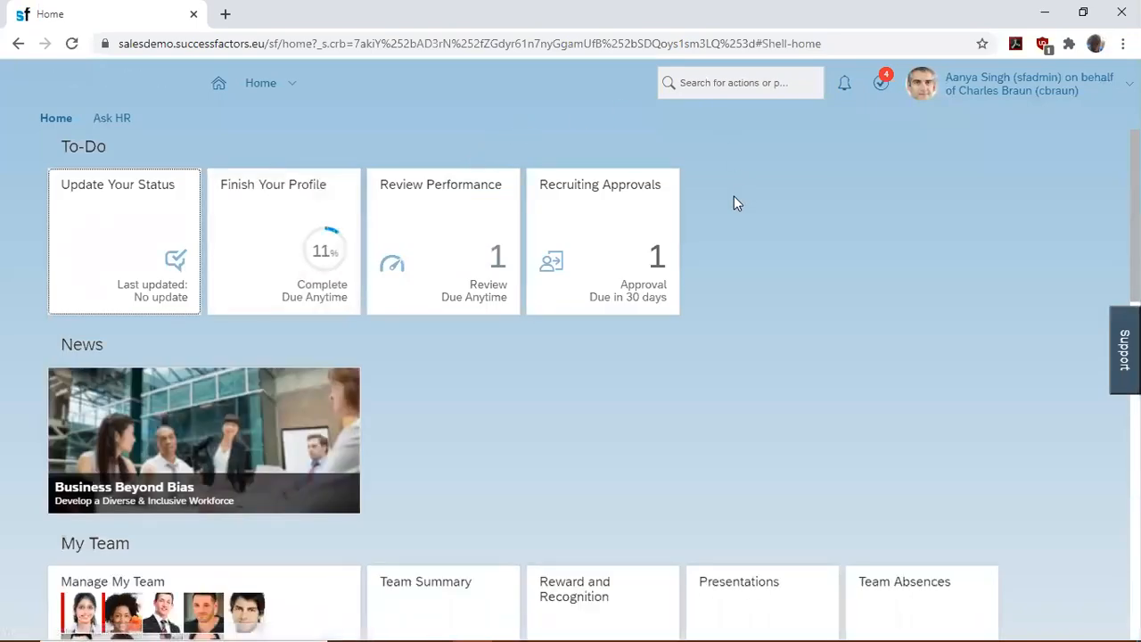
{"action": "mouse_move", "coordinate": [612, 221]}
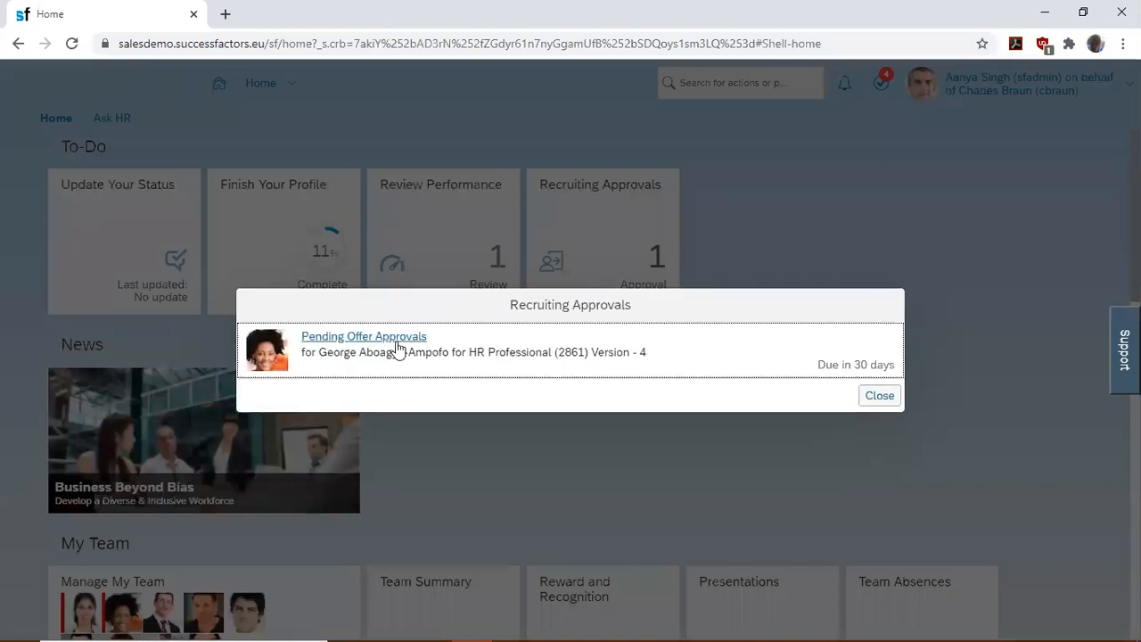
- Open the pending offer approval for George and approve it, confirming with Yes
{"action": "left_click", "coordinate": [363, 337]}
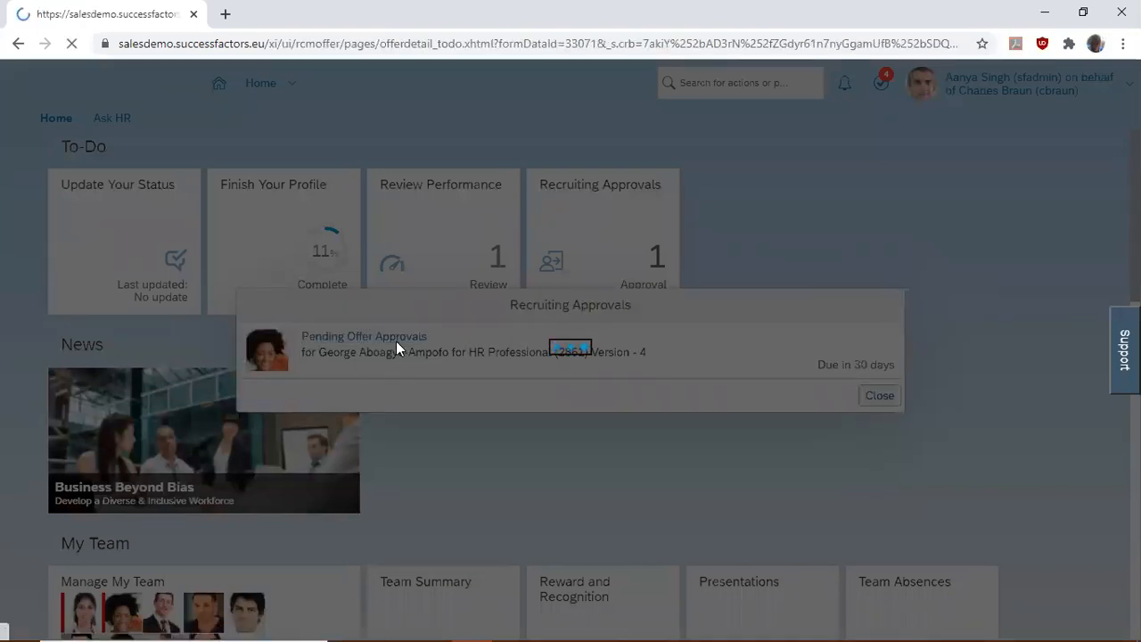
{"action": "left_click", "coordinate": [363, 343]}
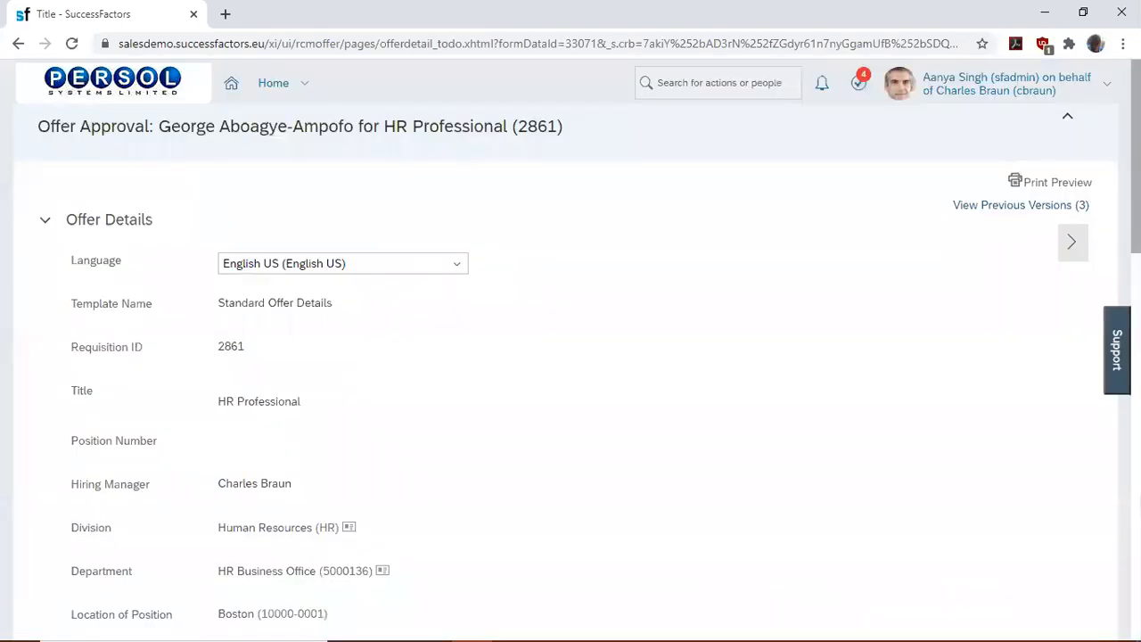
{"action": "scroll", "scroll_direction": "down", "scroll_amount": 3}
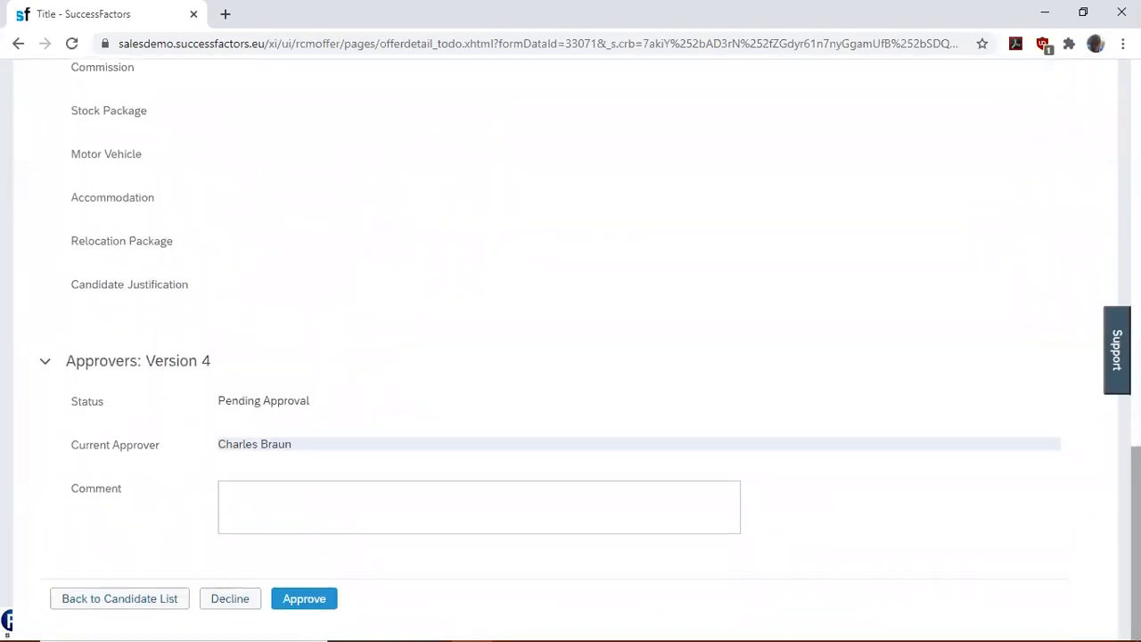
{"action": "left_click", "coordinate": [304, 598]}
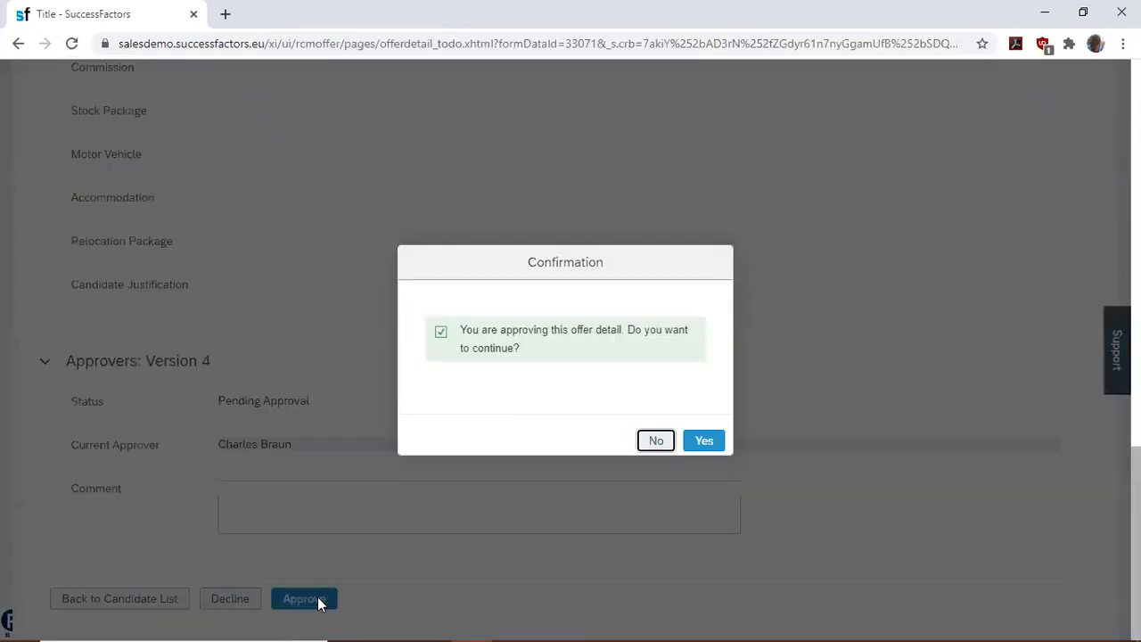
{"action": "left_click", "coordinate": [703, 441]}
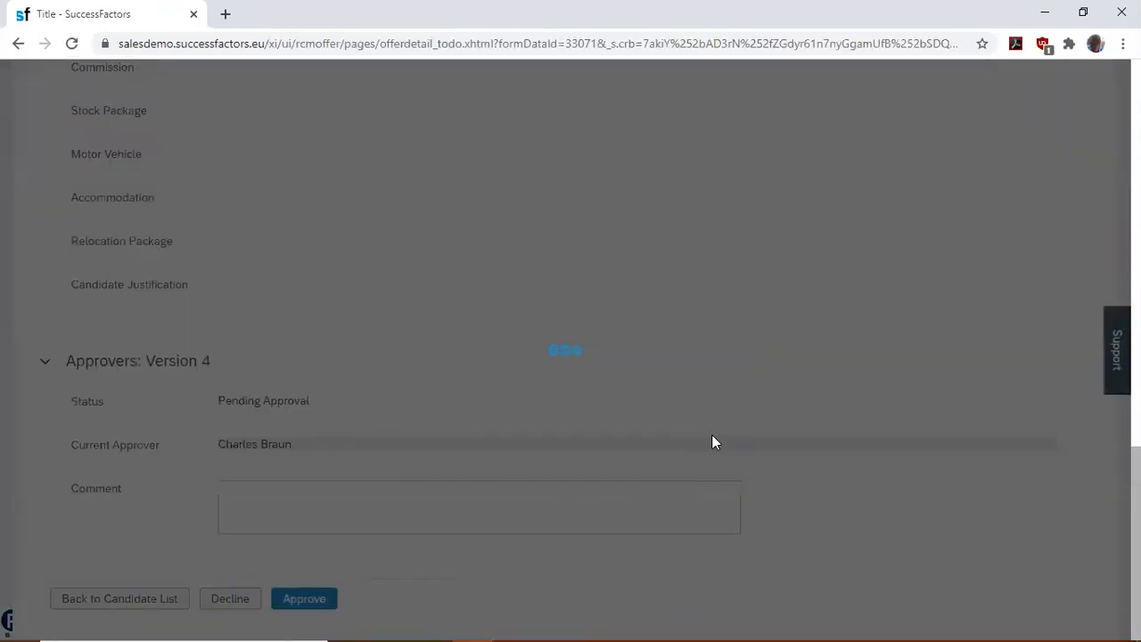
{"action": "left_click", "coordinate": [304, 598]}
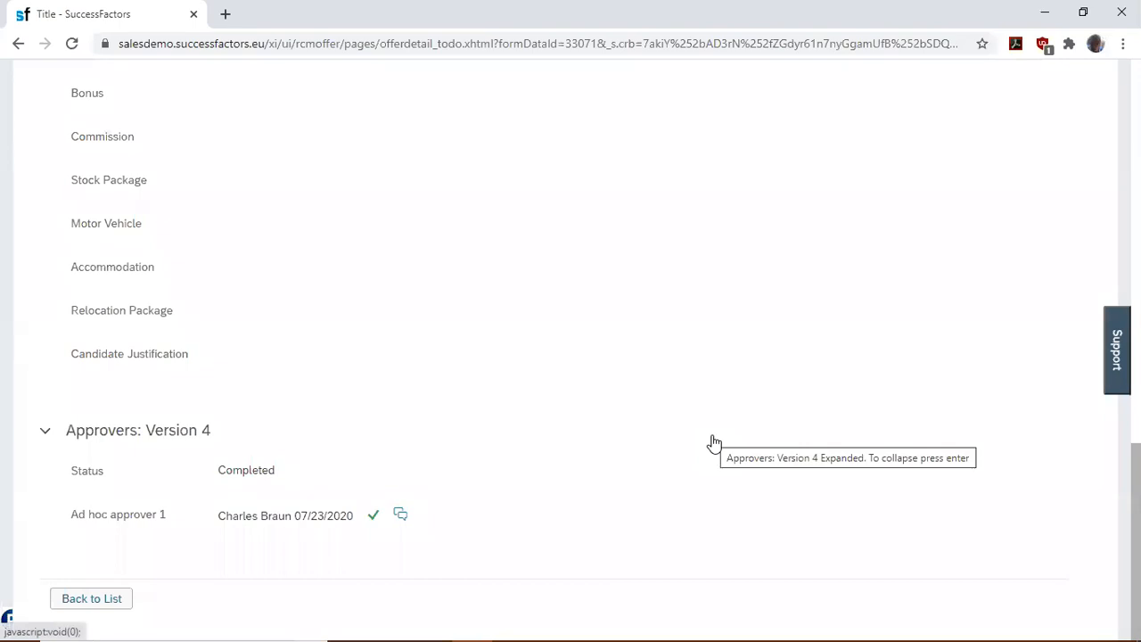
{"action": "mouse_move", "coordinate": [1089, 448]}
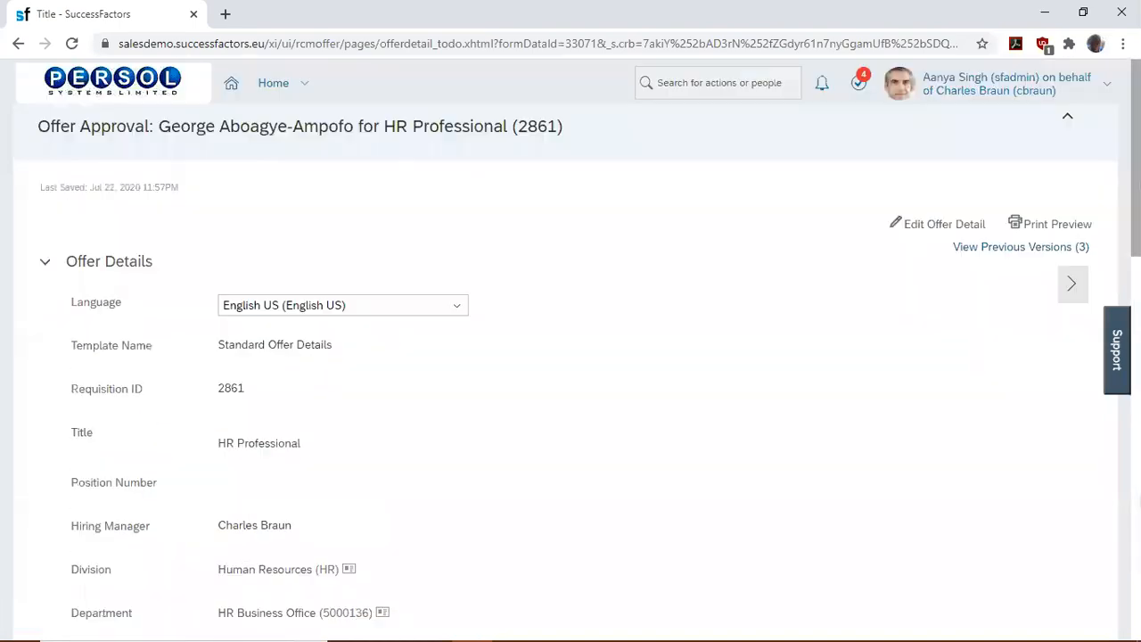
{"action": "left_click", "coordinate": [998, 83]}
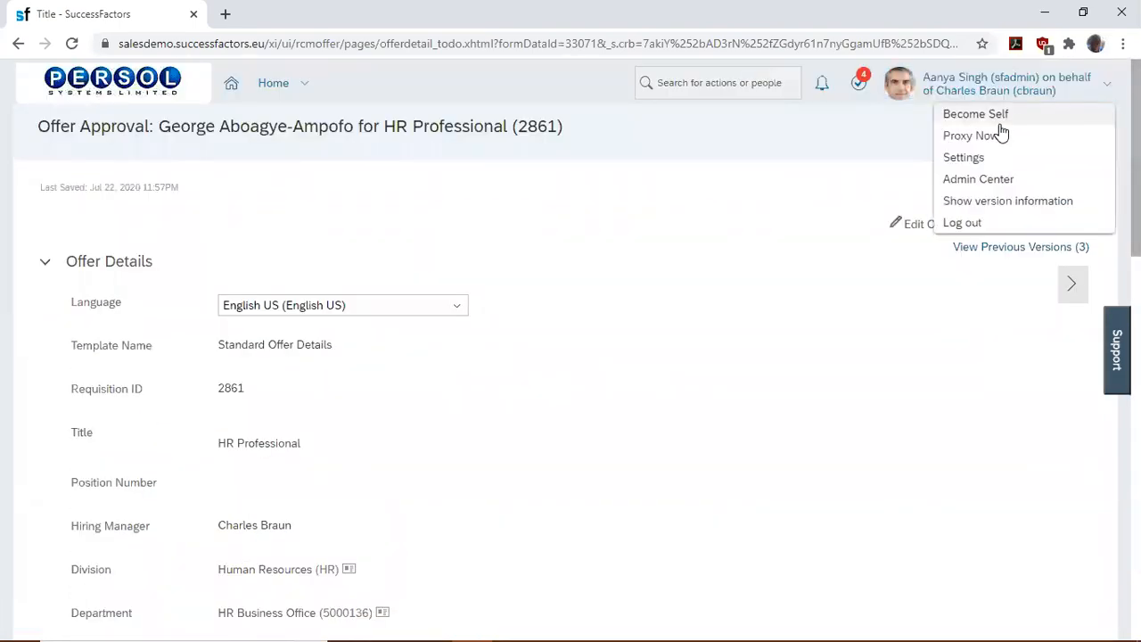
{"action": "left_click", "coordinate": [970, 135]}
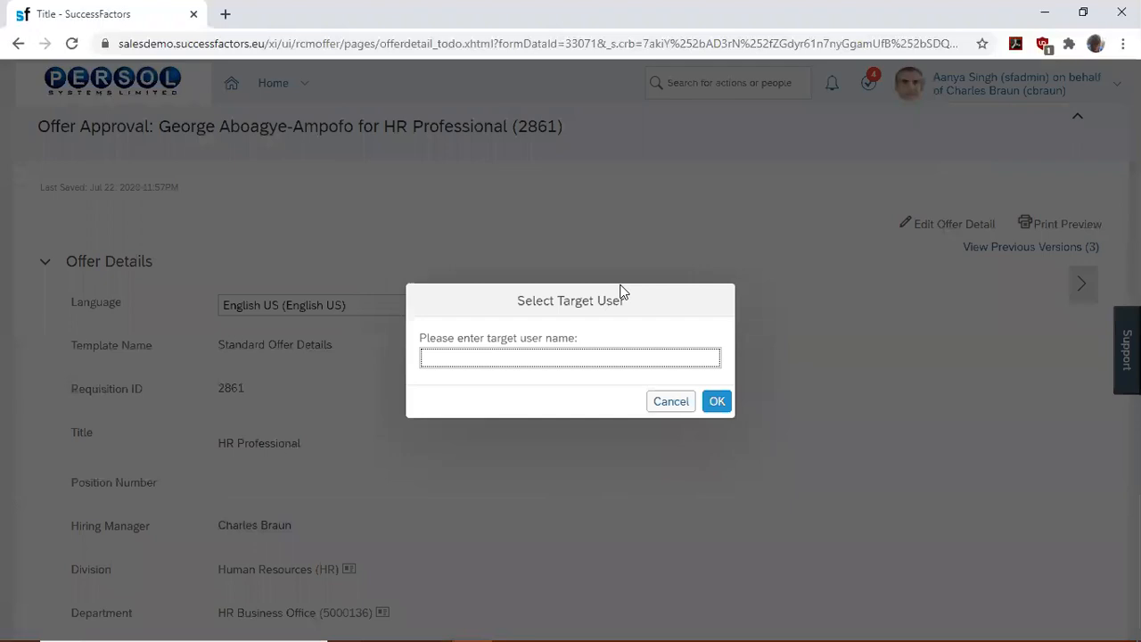
{"action": "type", "text": "tessa"}
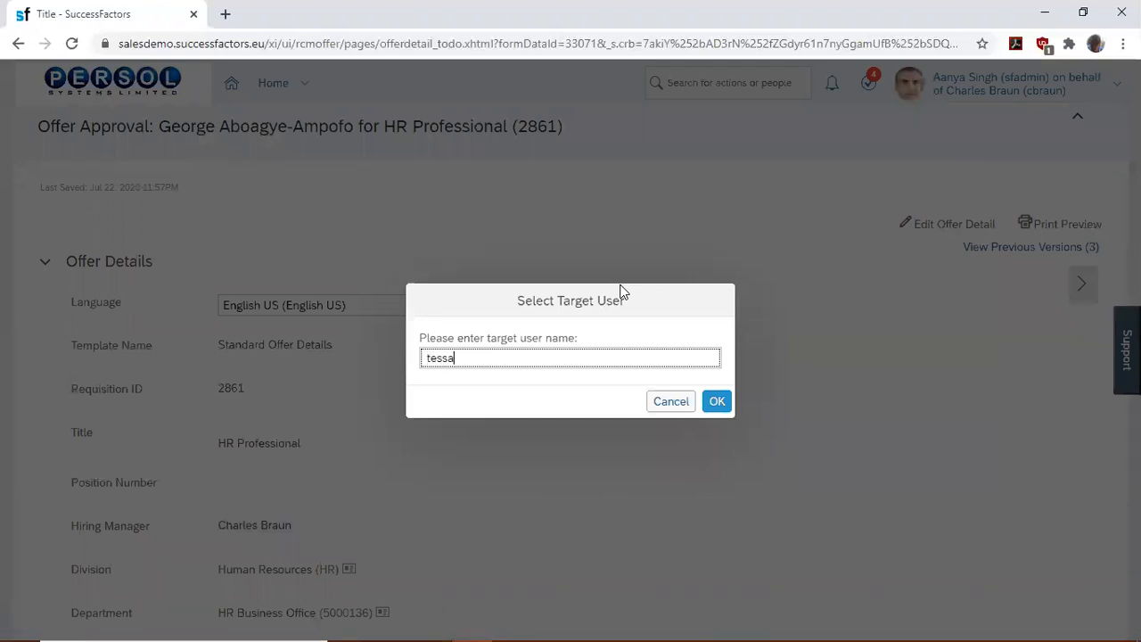
{"action": "type", "text": "Tessa Walker"}
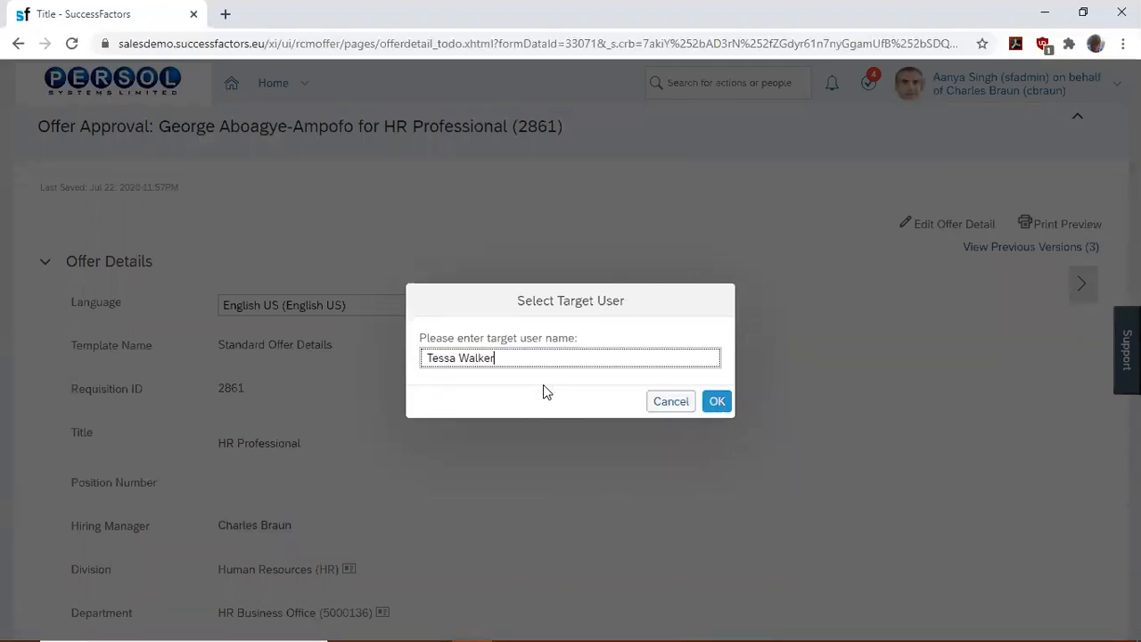
{"action": "left_click", "coordinate": [716, 401]}
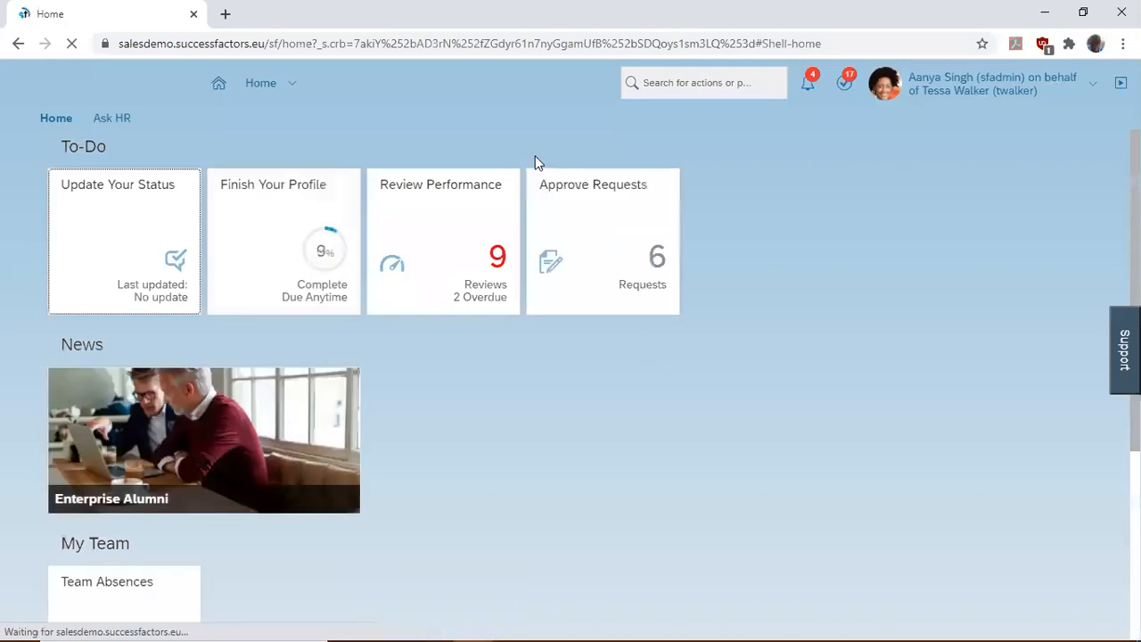
- Open George's HR Professional application from Job Requisitions and show its candidate actions
{"action": "left_click", "coordinate": [292, 82]}
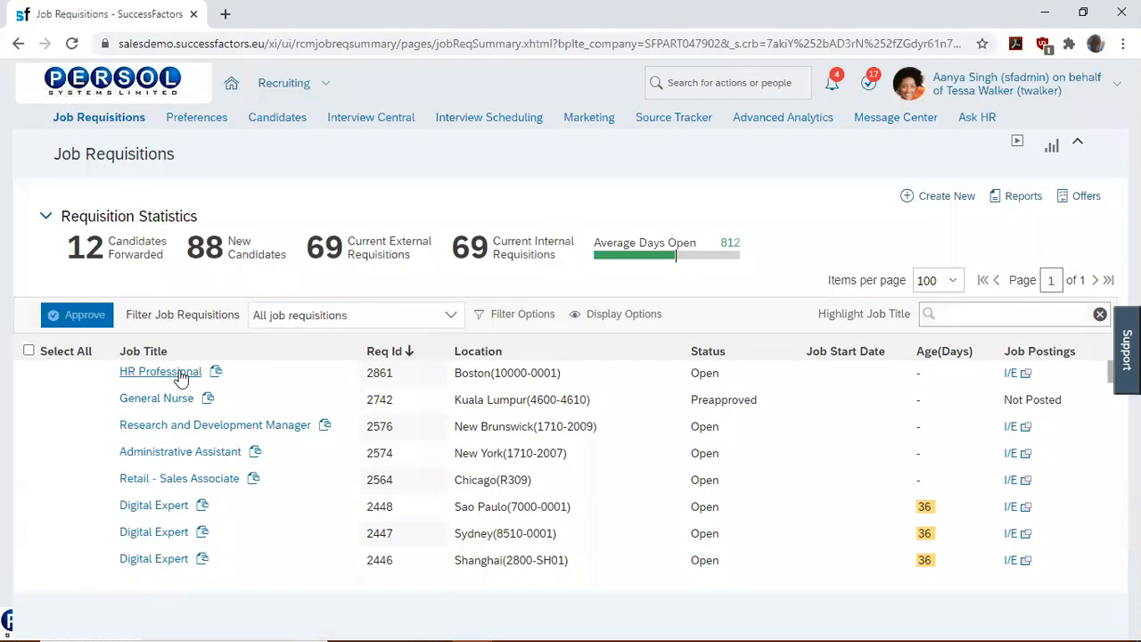
{"action": "left_click", "coordinate": [160, 371]}
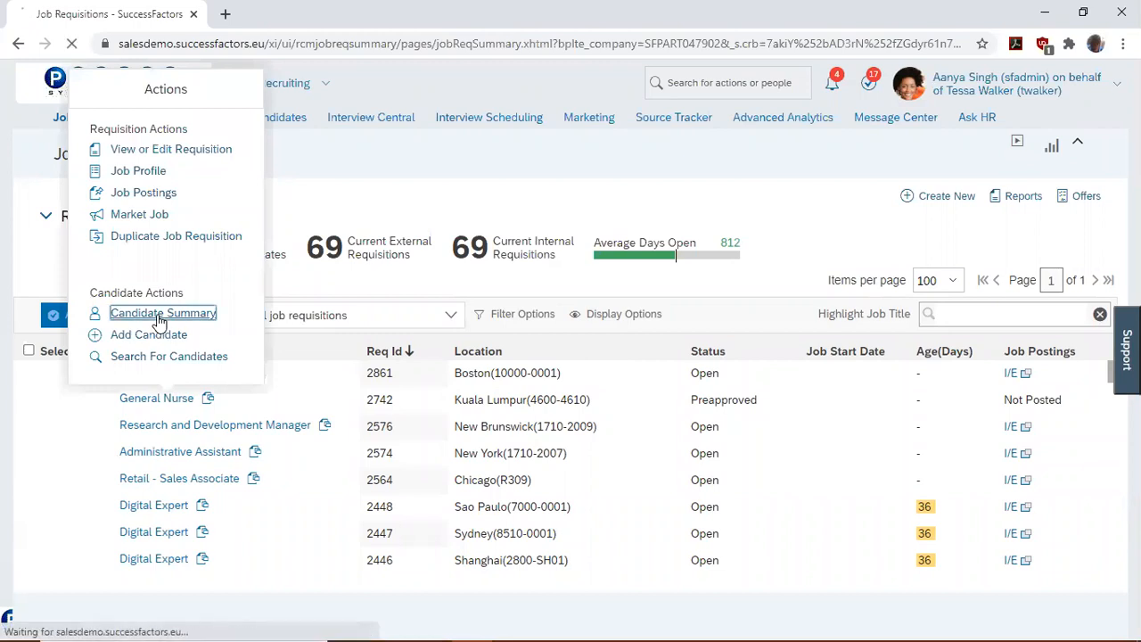
{"action": "left_click", "coordinate": [163, 313]}
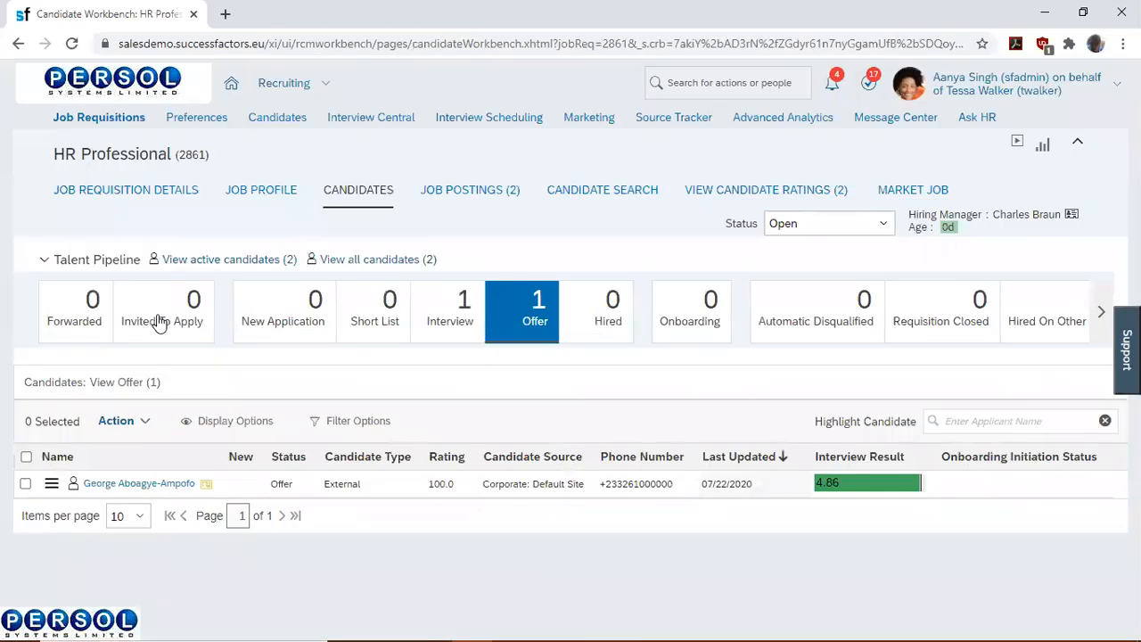
{"action": "mouse_move", "coordinate": [220, 435]}
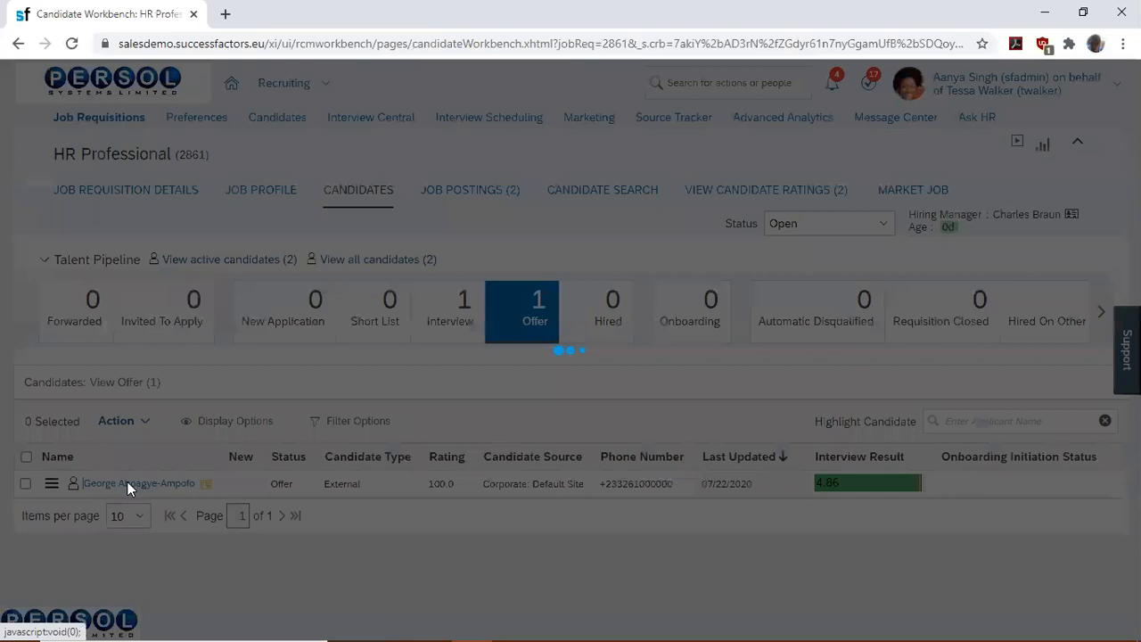
{"action": "left_click", "coordinate": [138, 483]}
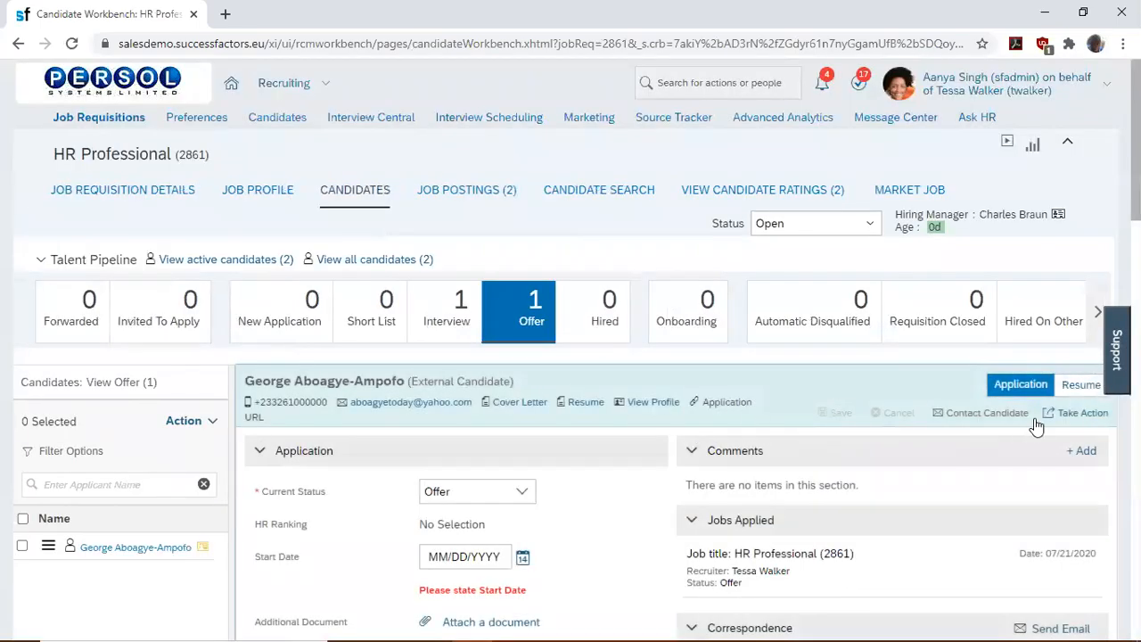
{"action": "left_click", "coordinate": [1082, 412]}
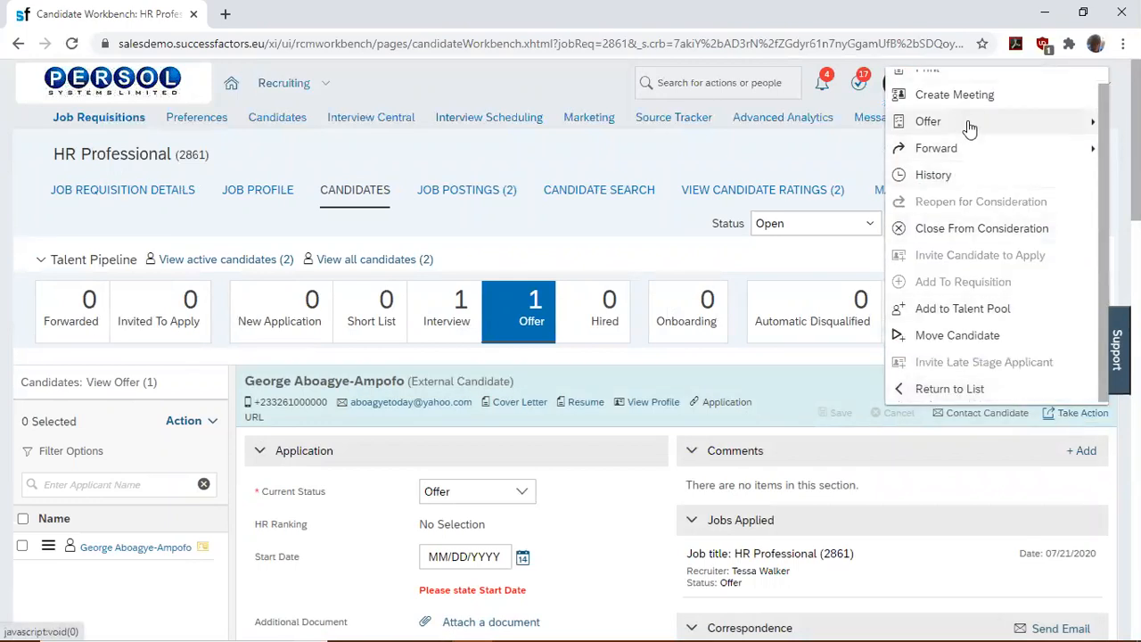
{"action": "mouse_move", "coordinate": [928, 120]}
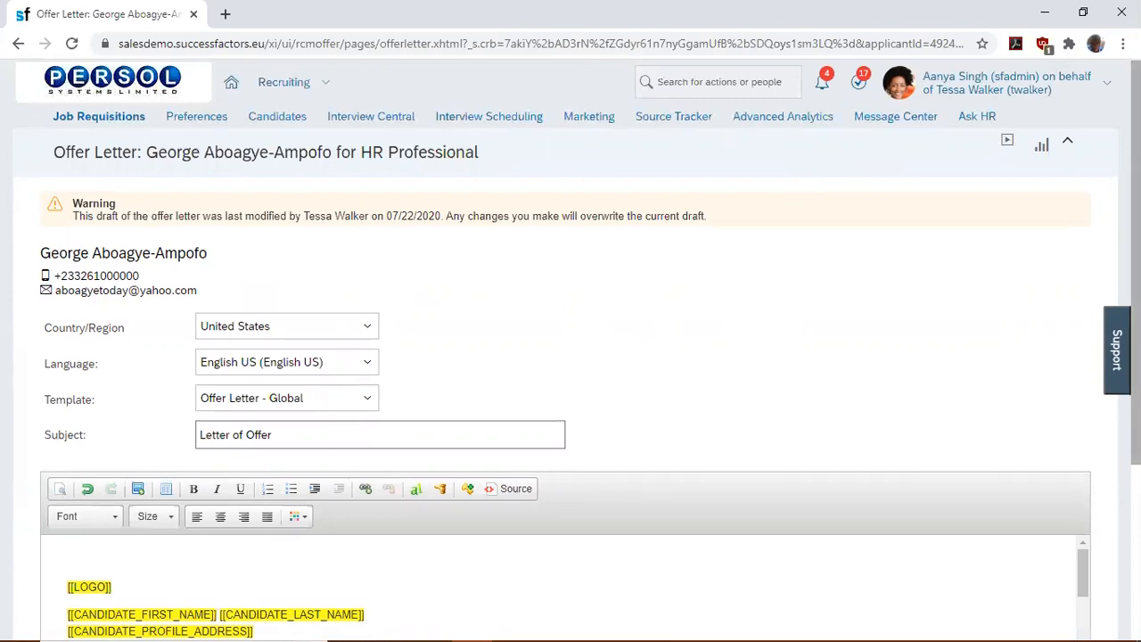
- Review George's offer letter draft and advance to the sending step
{"action": "scroll", "scroll_direction": "down", "scroll_amount": 3}
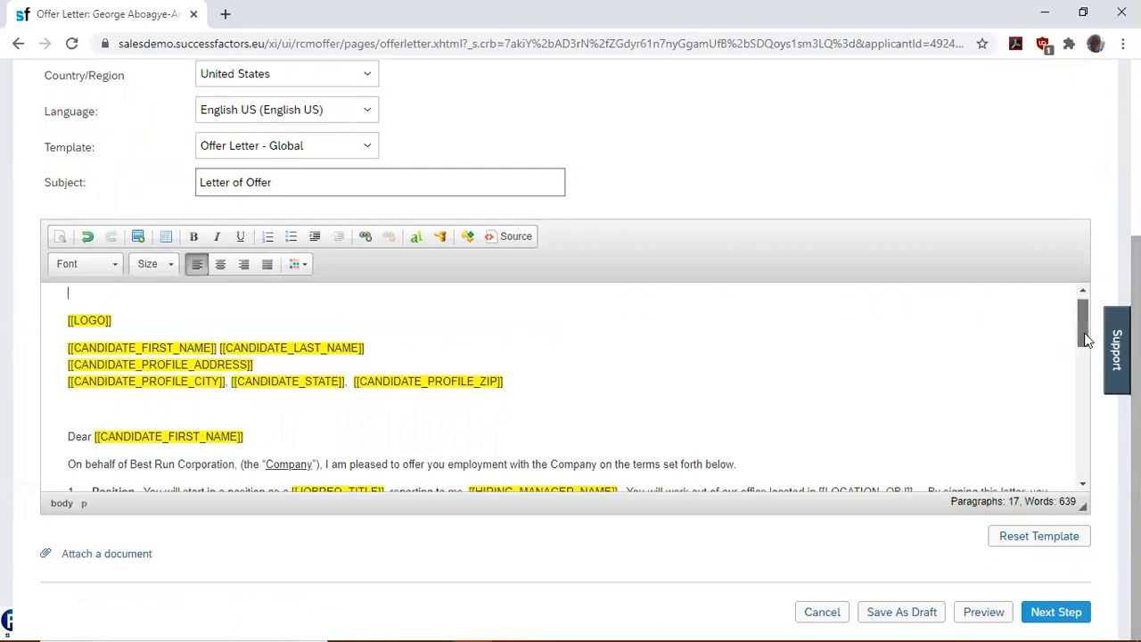
{"action": "scroll", "scroll_direction": "down", "scroll_amount": 3}
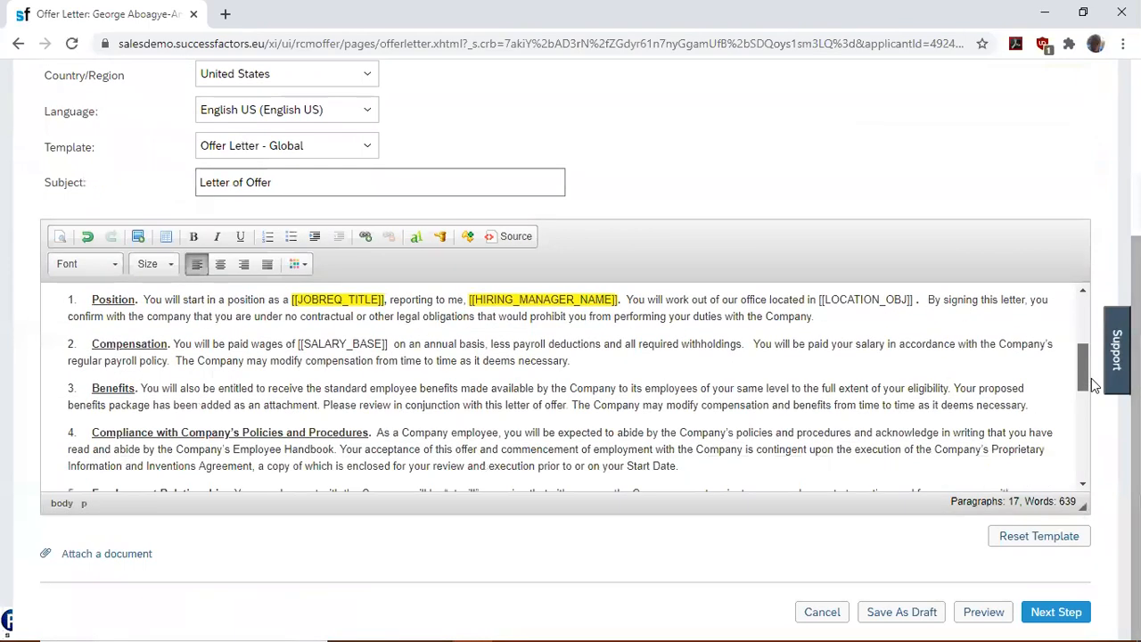
{"action": "scroll", "scroll_direction": "down", "scroll_amount": 3}
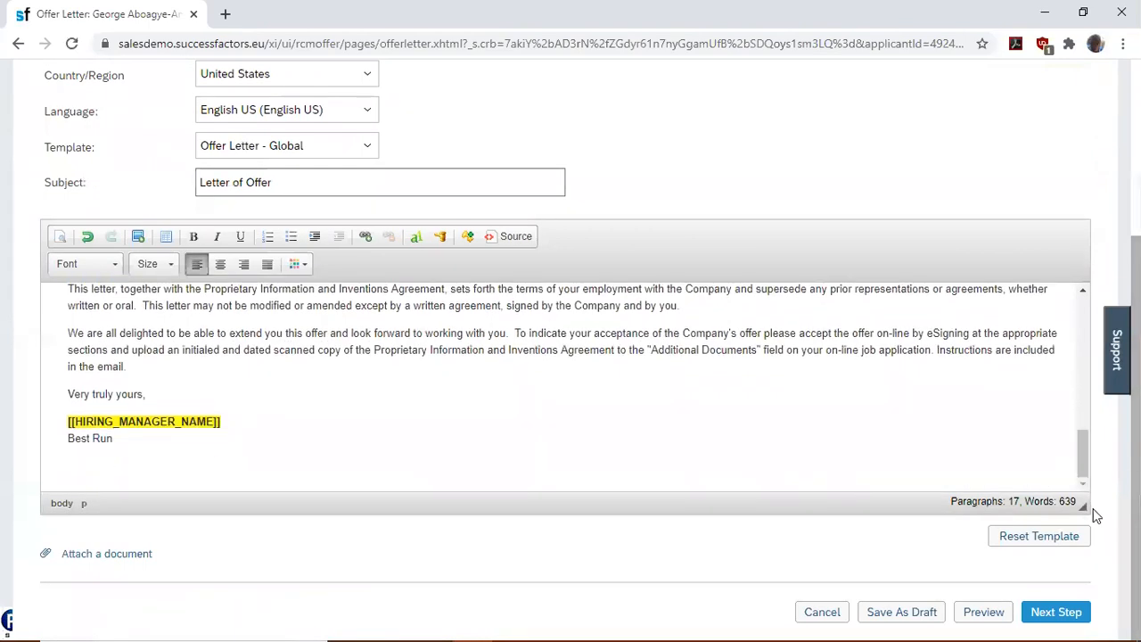
{"action": "left_click", "coordinate": [1055, 611]}
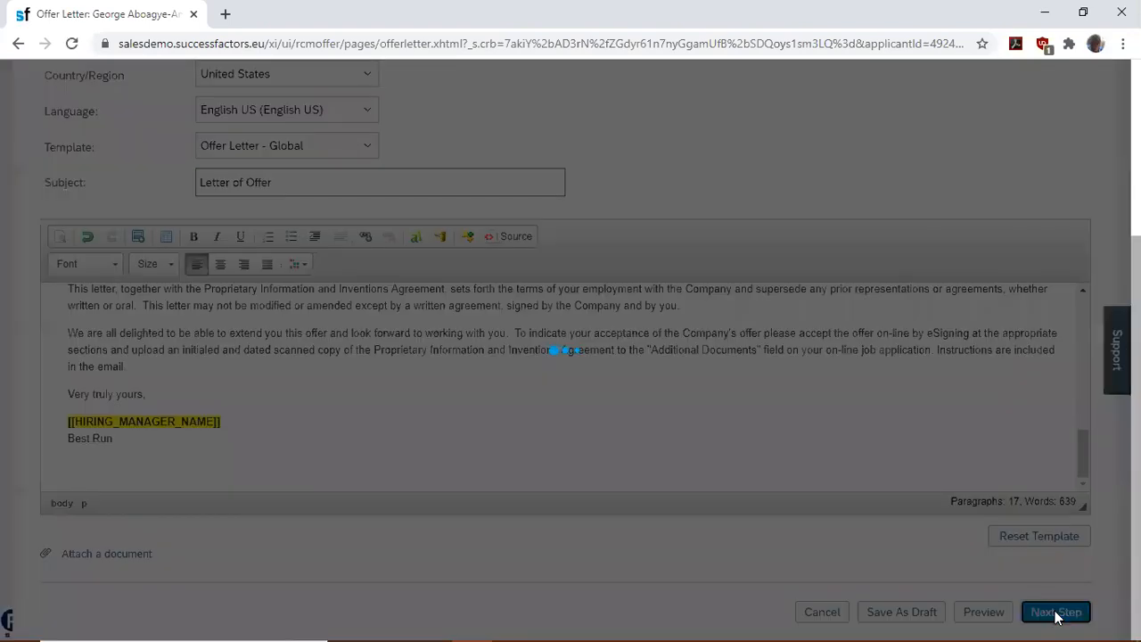
{"action": "left_click", "coordinate": [1055, 611]}
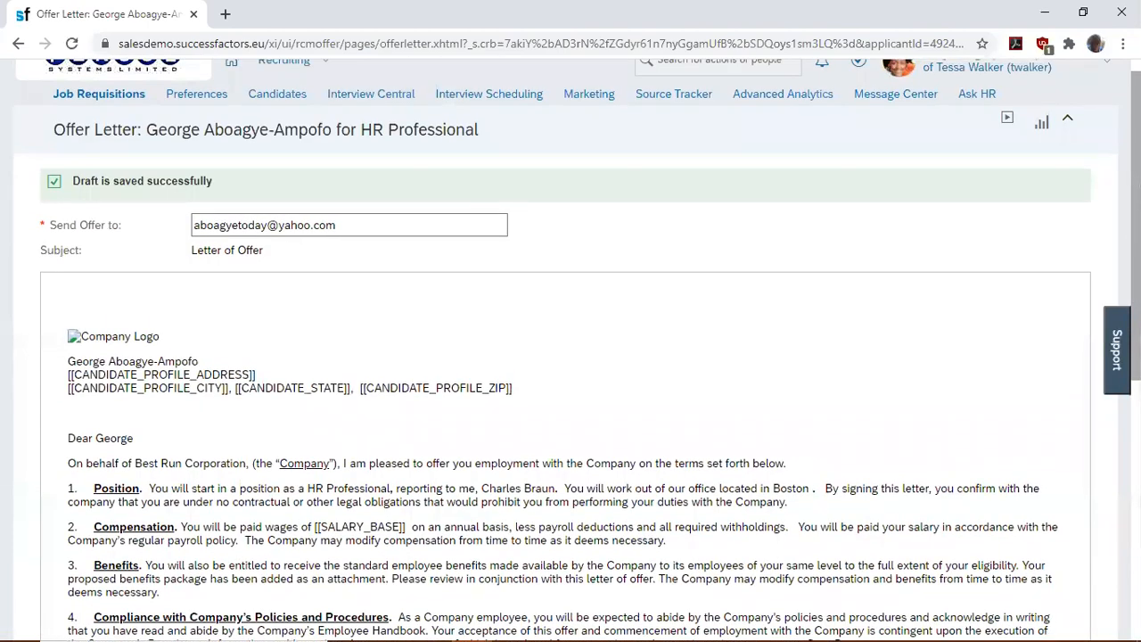
- Scroll through George's signed offer letter to reach the Online Offer option
{"action": "scroll", "scroll_direction": "down", "scroll_amount": 3}
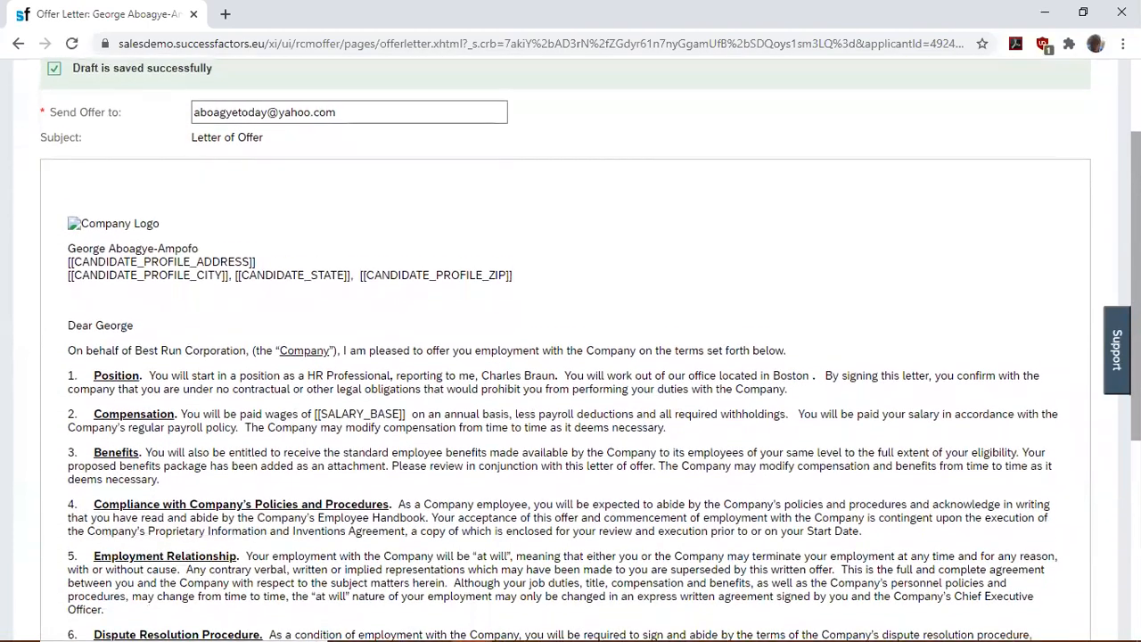
{"action": "scroll", "scroll_direction": "down", "scroll_amount": 3}
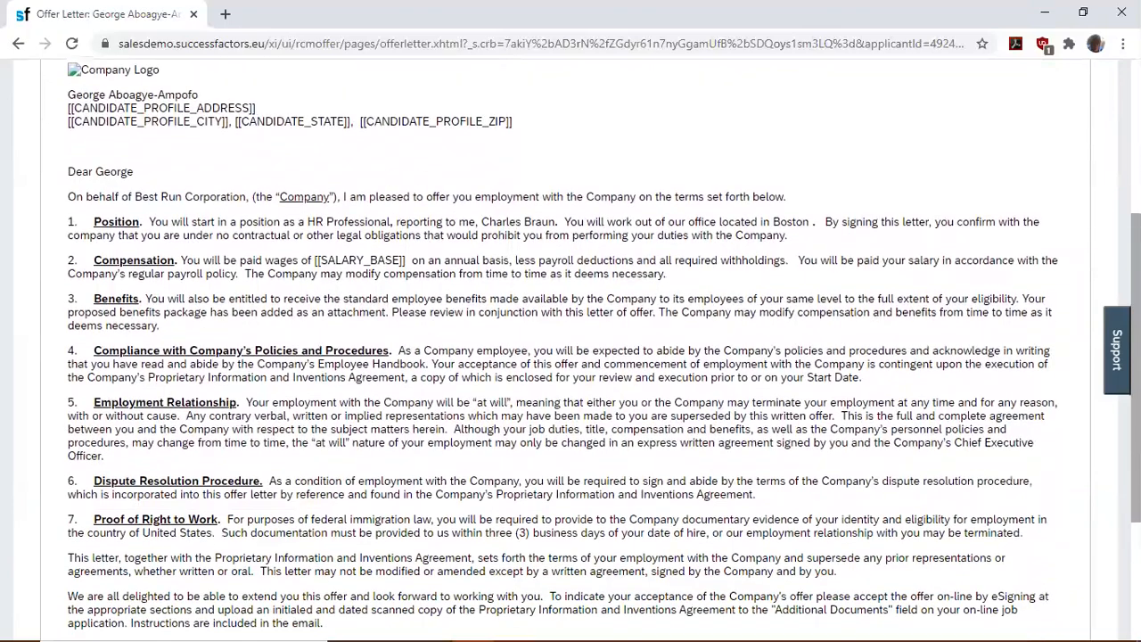
{"action": "scroll", "scroll_direction": "down", "scroll_amount": 3}
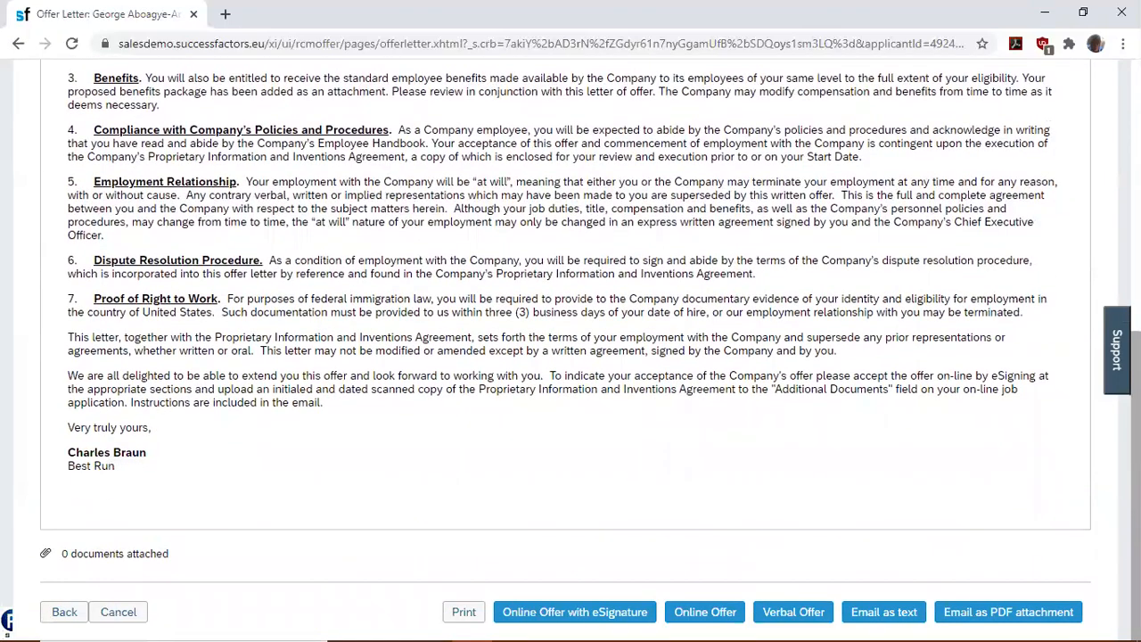
{"action": "mouse_move", "coordinate": [686, 499]}
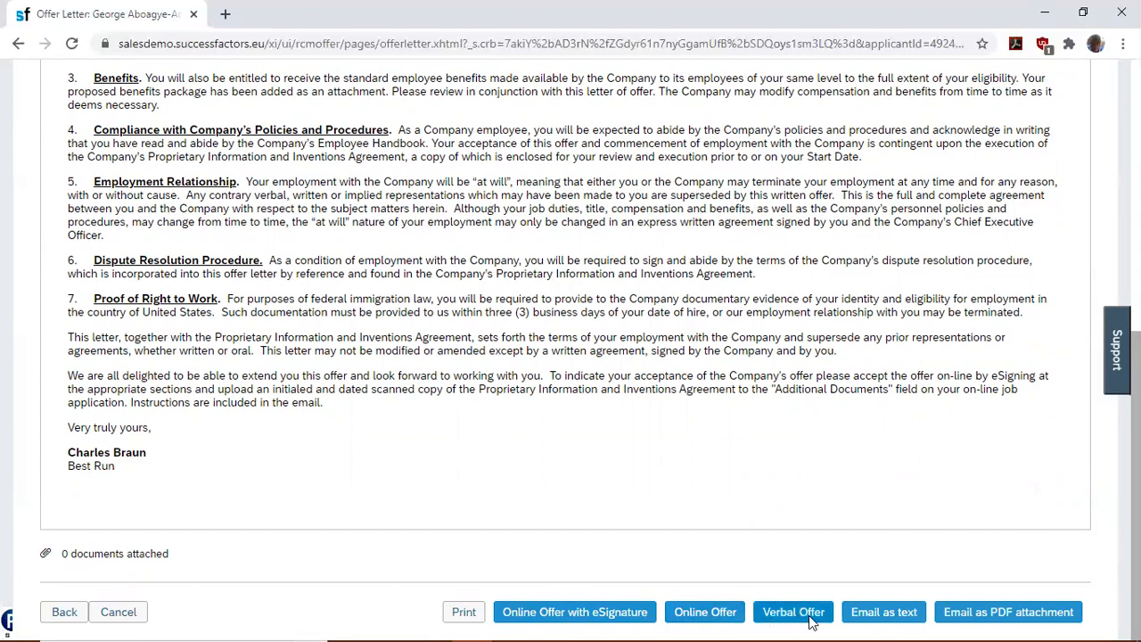
{"action": "mouse_move", "coordinate": [877, 619]}
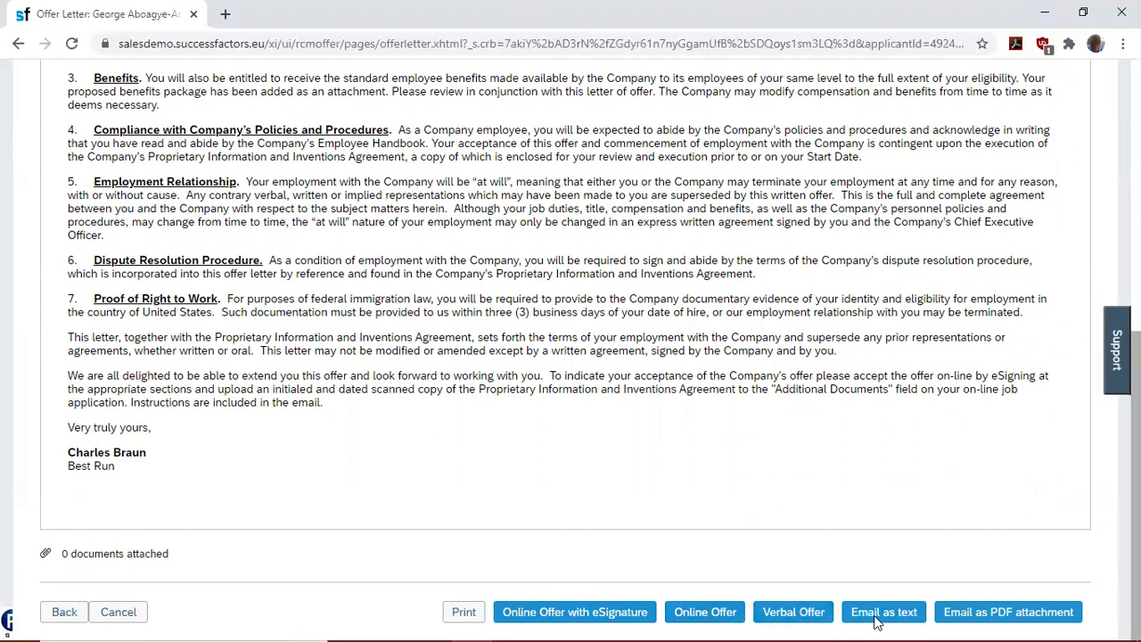
{"action": "mouse_move", "coordinate": [907, 621]}
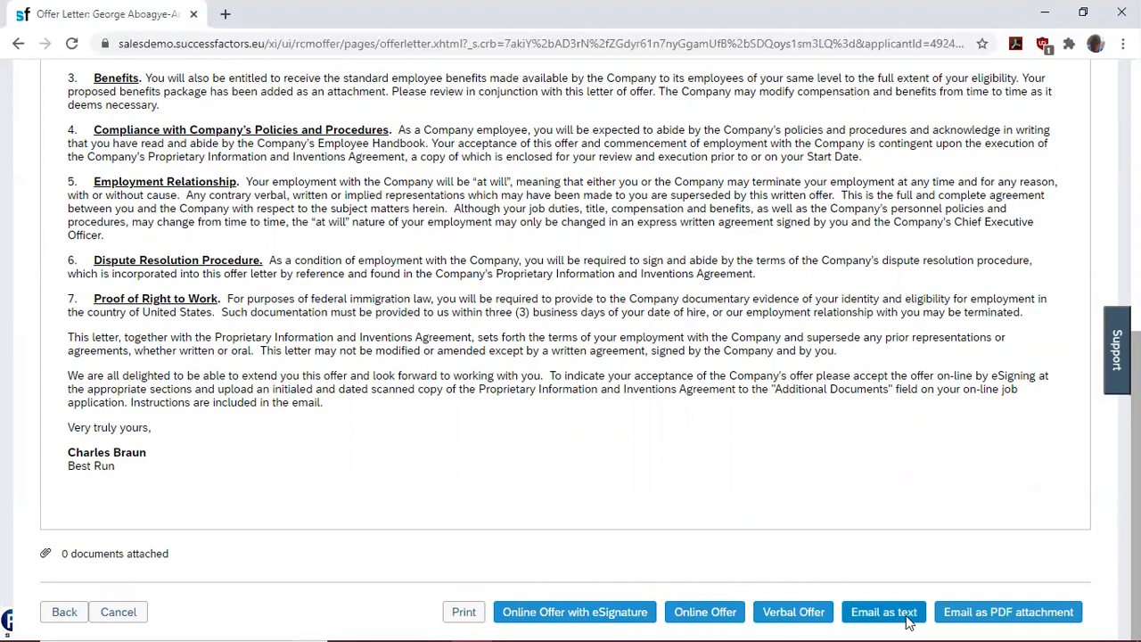
{"action": "mouse_move", "coordinate": [1008, 611]}
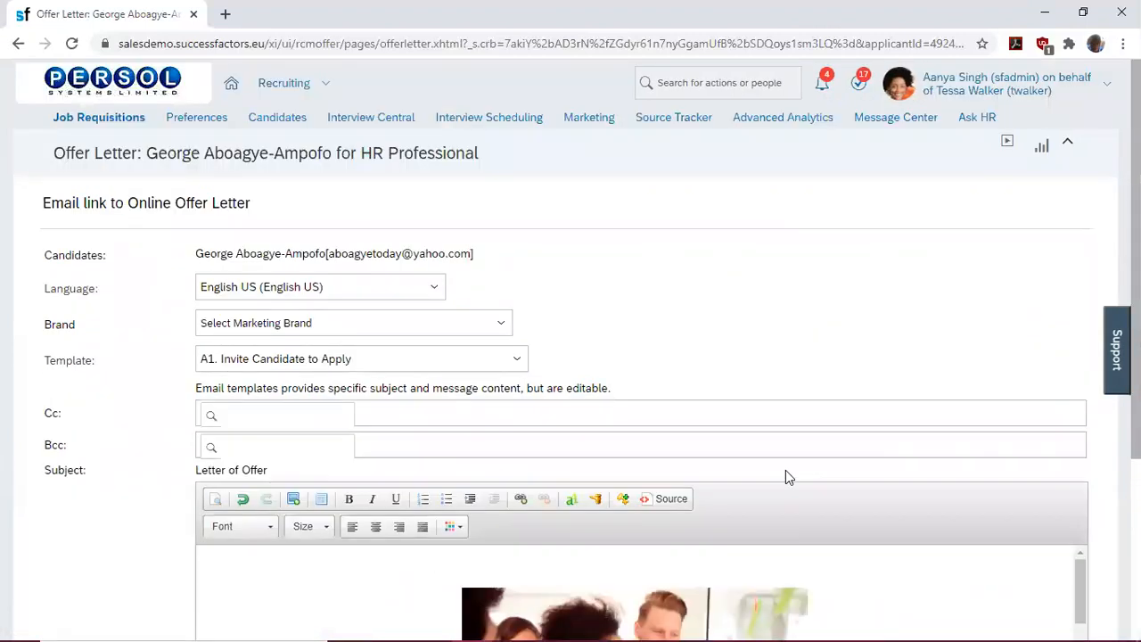
{"action": "mouse_move", "coordinate": [1021, 263]}
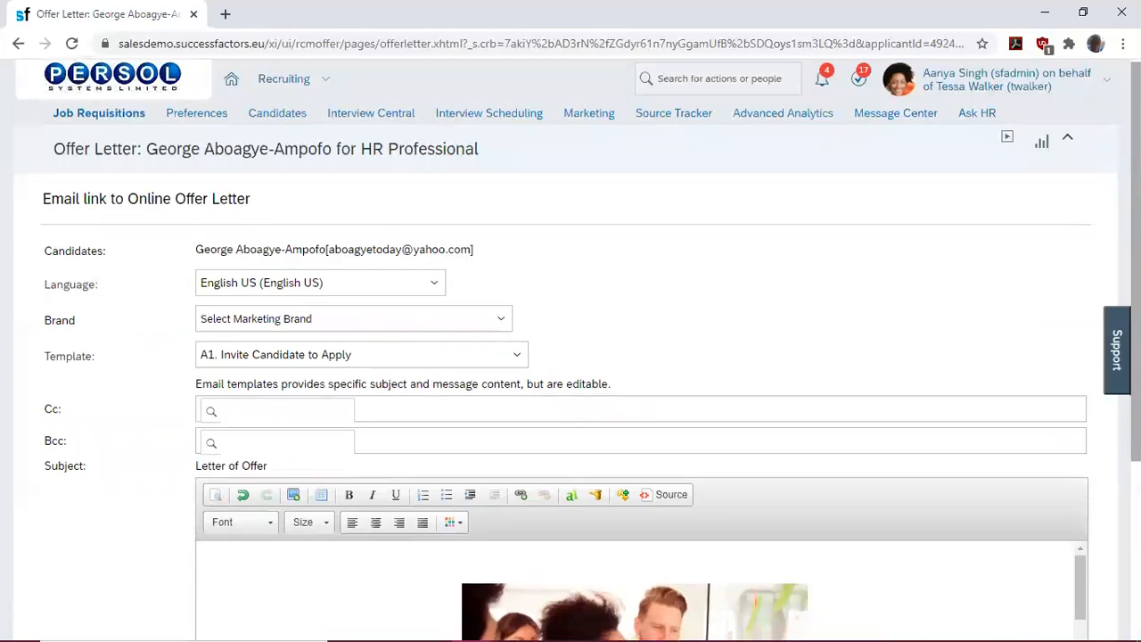
- Scroll the 'Letter of Offer' email form down to the Template field
{"action": "scroll", "scroll_direction": "down", "scroll_amount": 3}
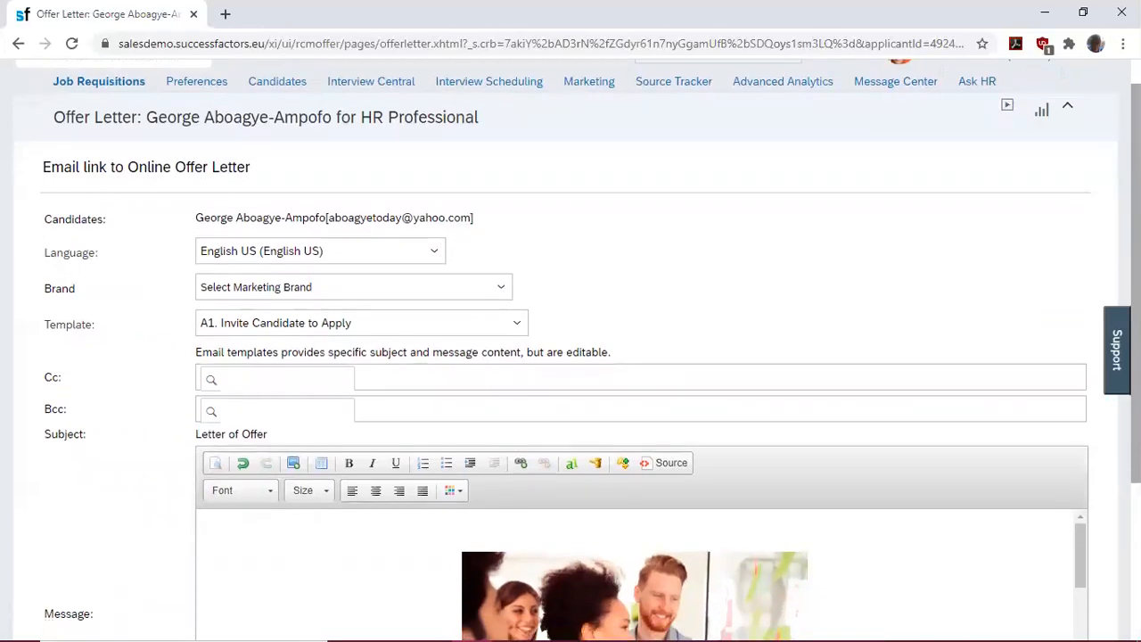
{"action": "scroll", "scroll_direction": "down", "scroll_amount": 3}
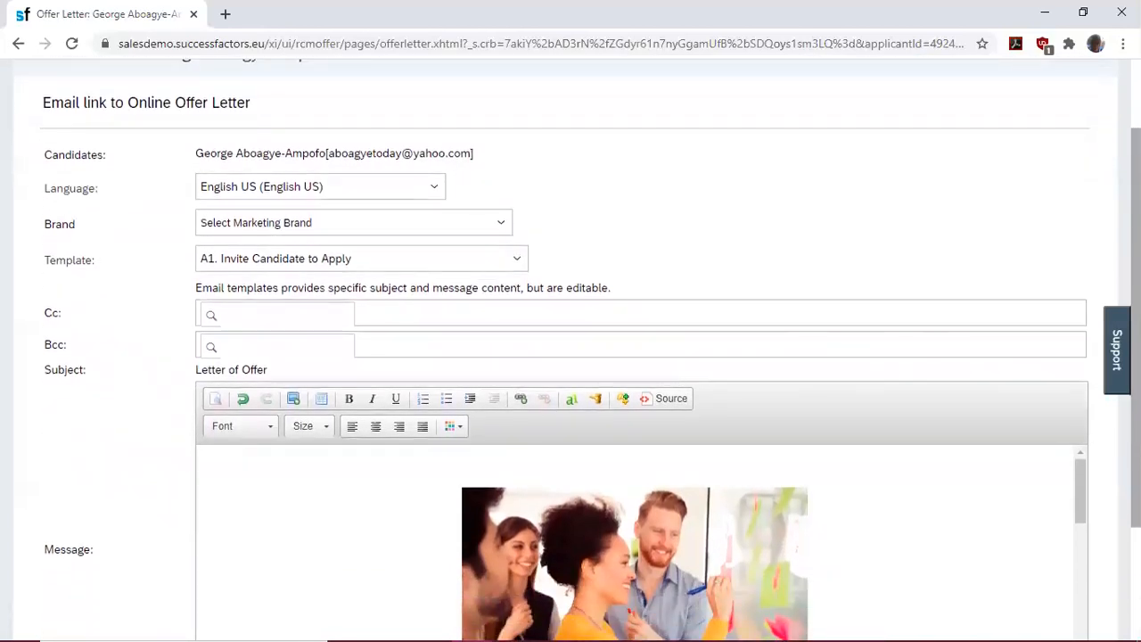
{"action": "scroll", "scroll_direction": "down", "scroll_amount": 3}
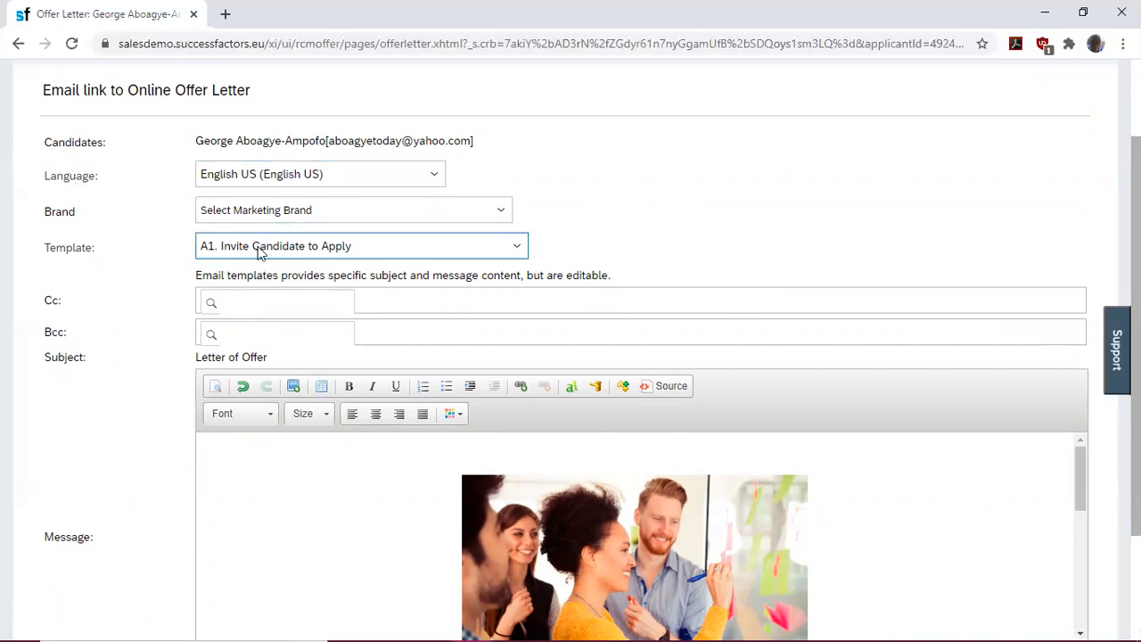
{"action": "mouse_move", "coordinate": [488, 247]}
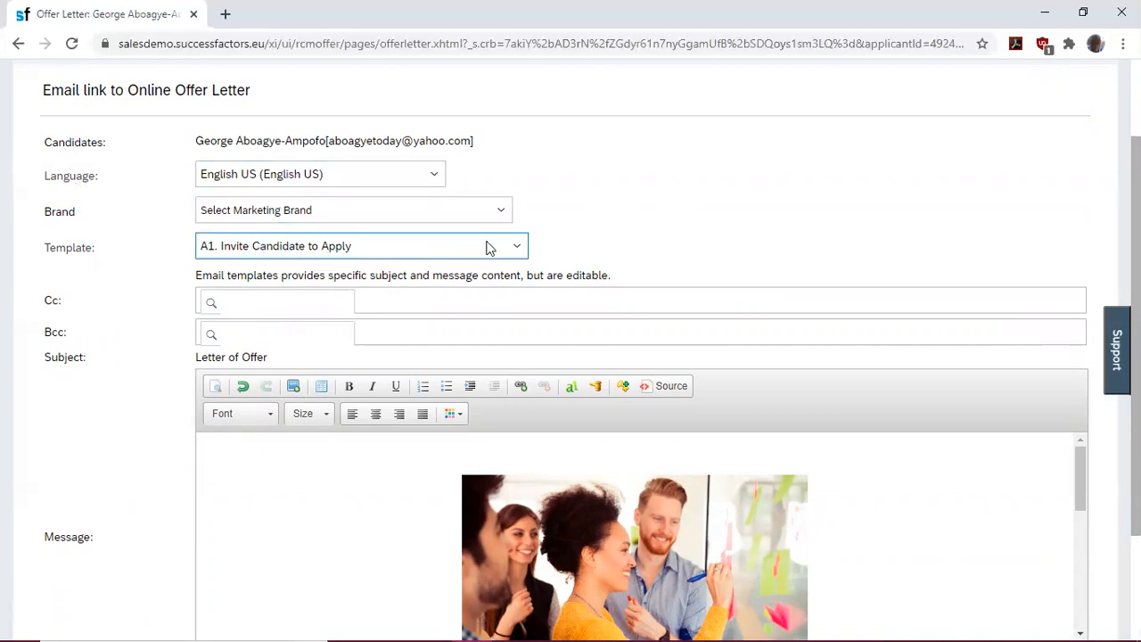
- Select the 'E2. Offer External Candidate' template to load its offer message
{"action": "left_click", "coordinate": [515, 245]}
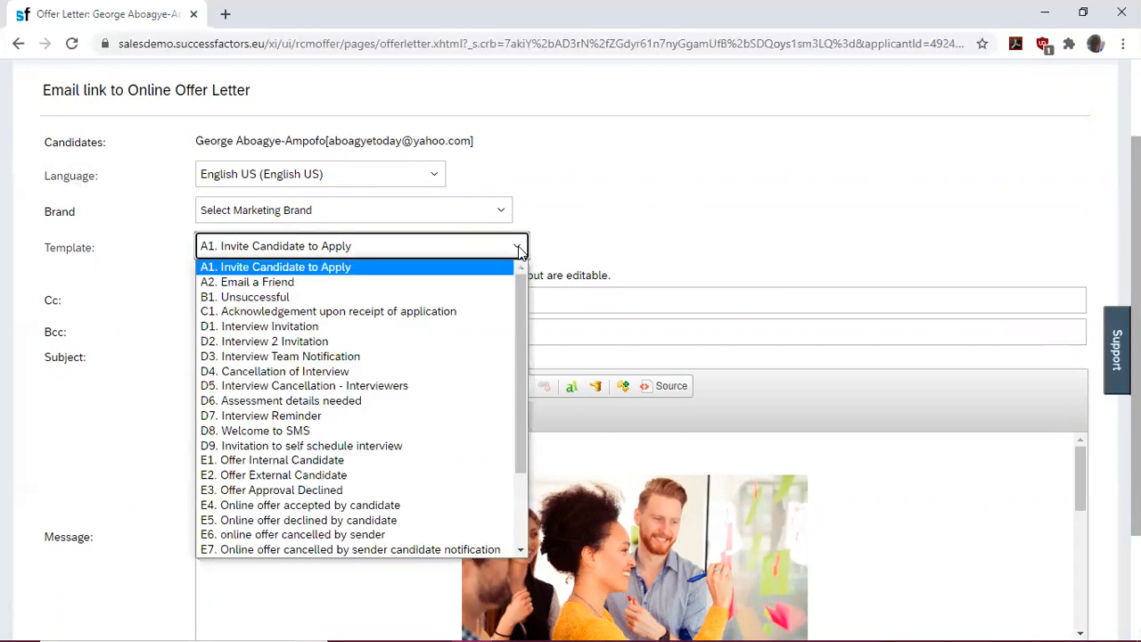
{"action": "mouse_move", "coordinate": [260, 326]}
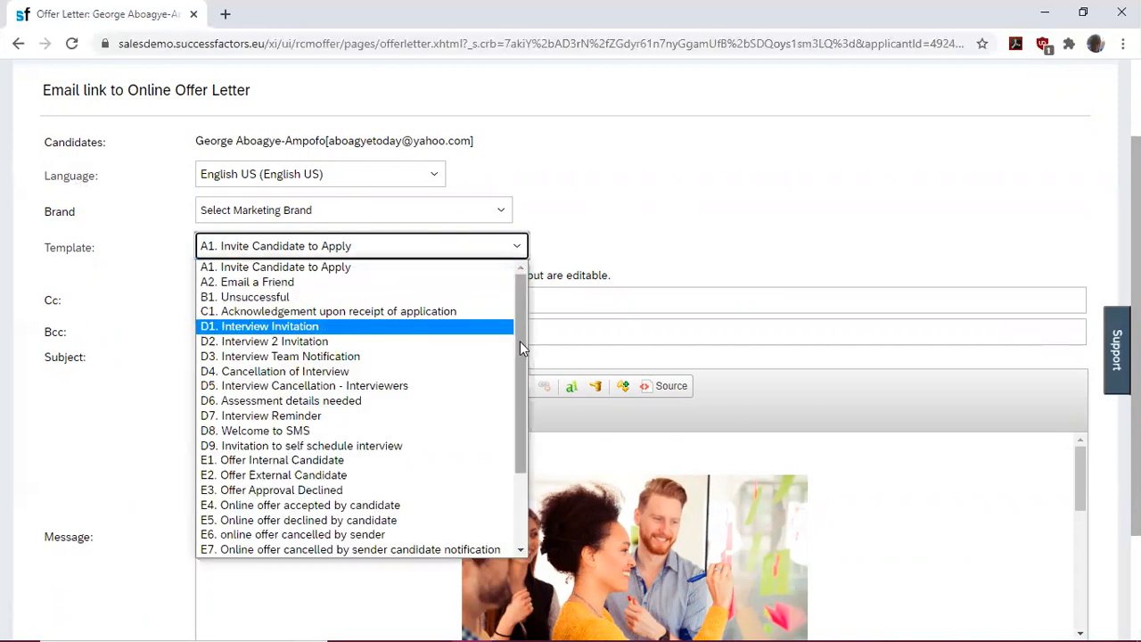
{"action": "scroll", "scroll_direction": "down", "scroll_amount": 3}
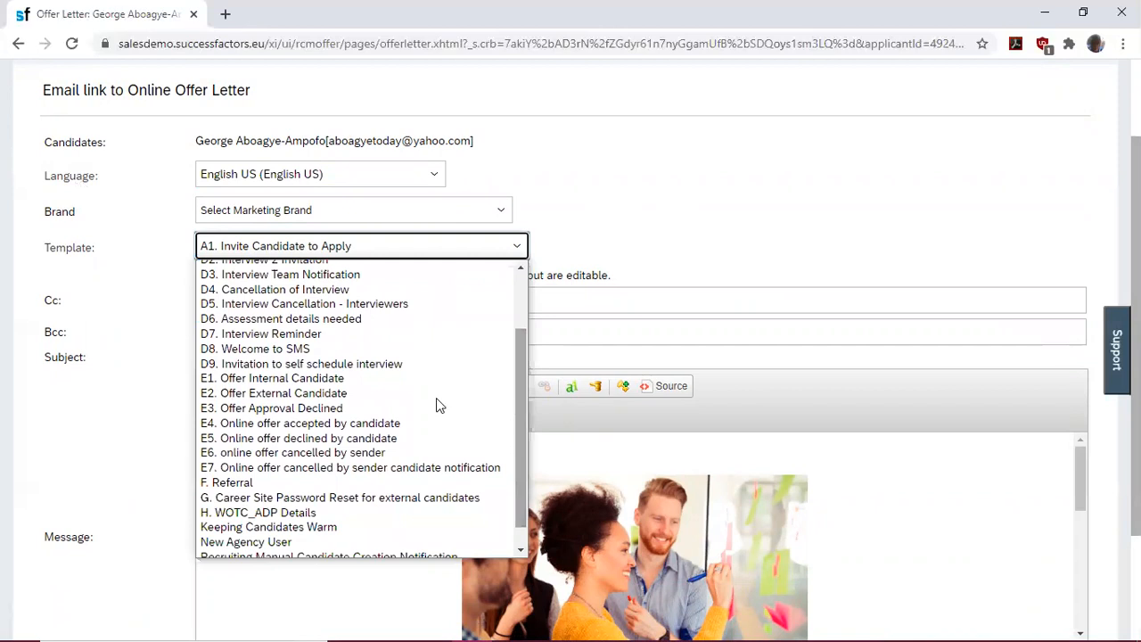
{"action": "mouse_move", "coordinate": [372, 393]}
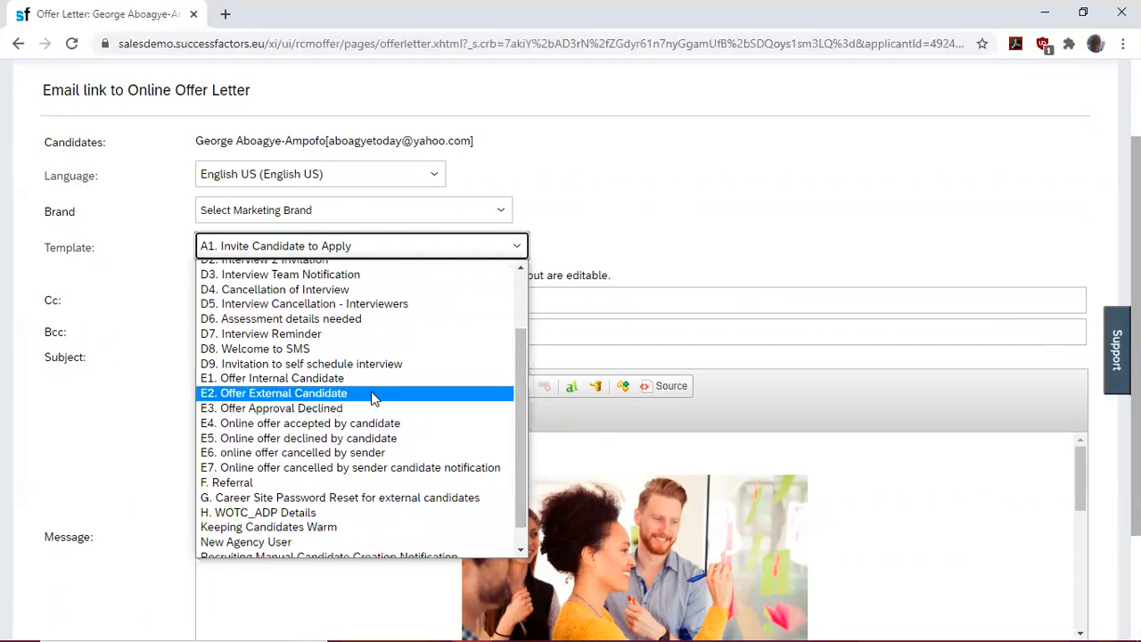
{"action": "left_click", "coordinate": [274, 393]}
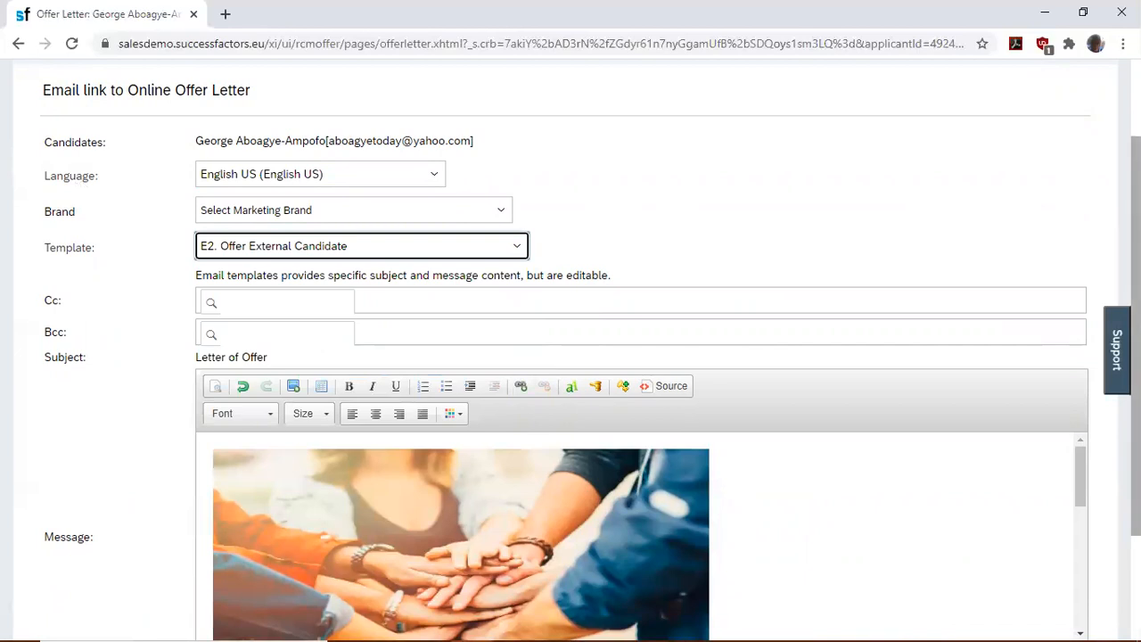
{"action": "scroll", "scroll_direction": "down", "scroll_amount": 3}
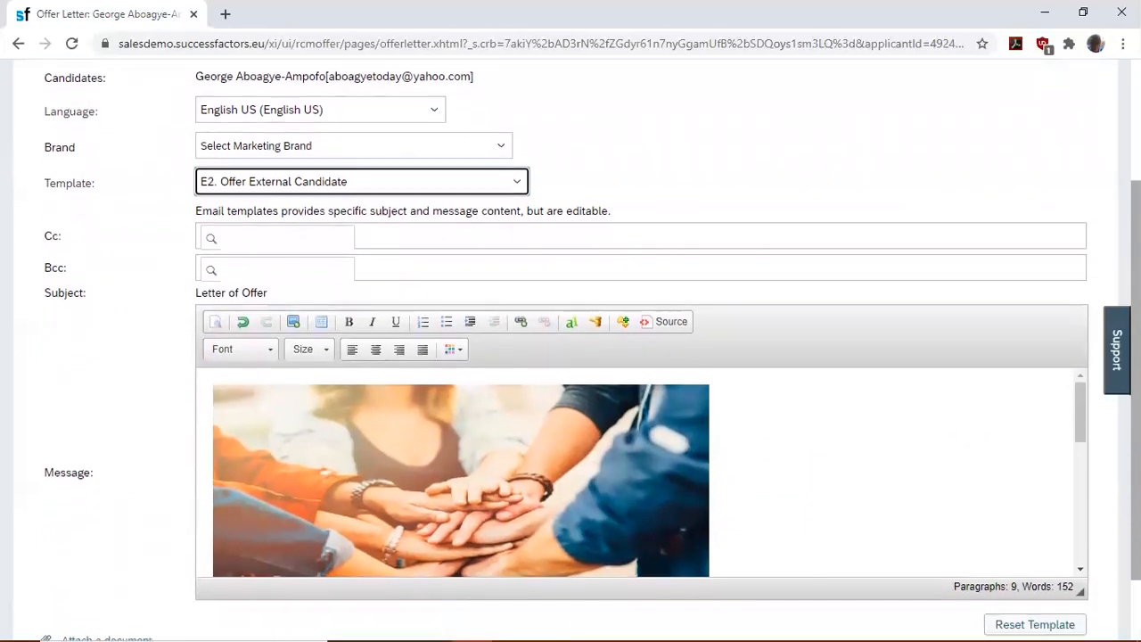
{"action": "scroll", "scroll_direction": "down", "scroll_amount": 3}
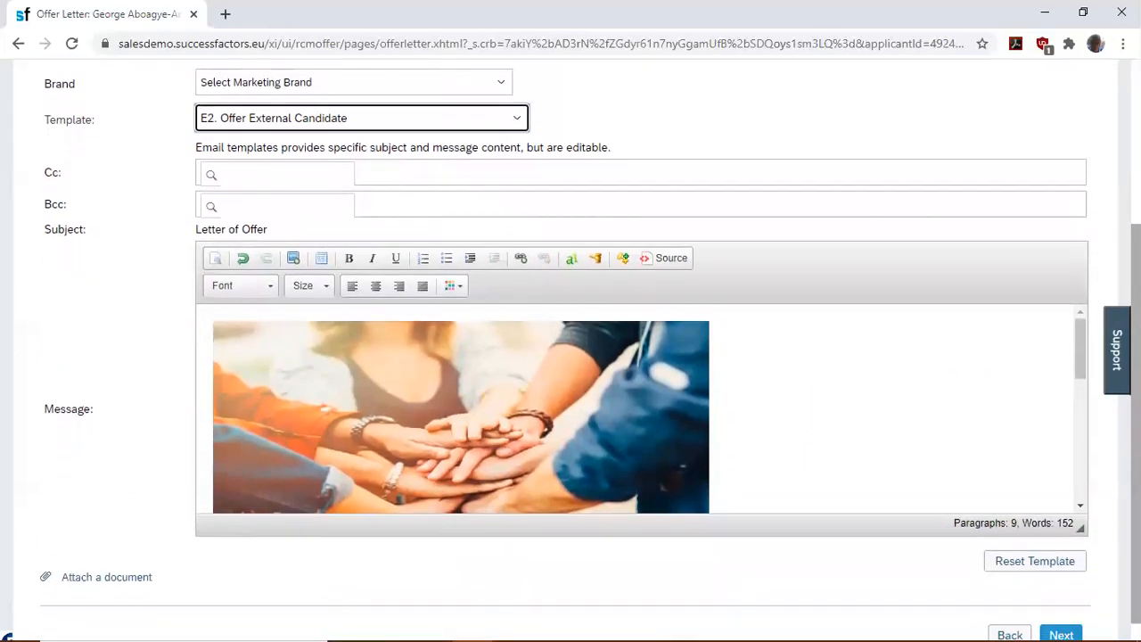
{"action": "scroll", "scroll_direction": "down", "scroll_amount": 3}
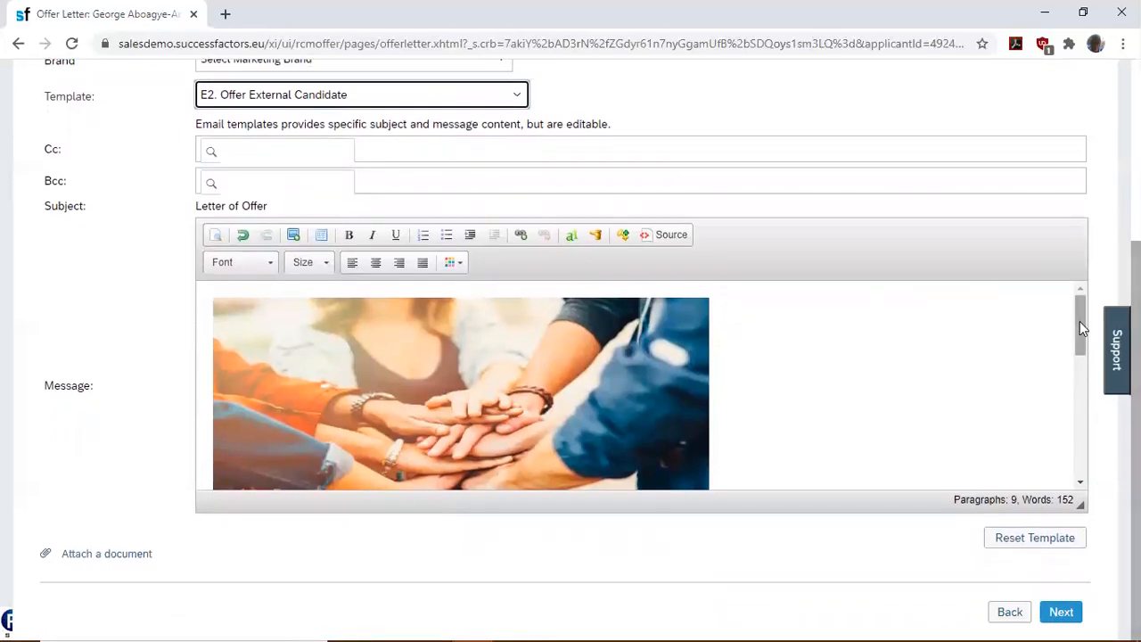
{"action": "scroll", "scroll_direction": "down", "scroll_amount": 3}
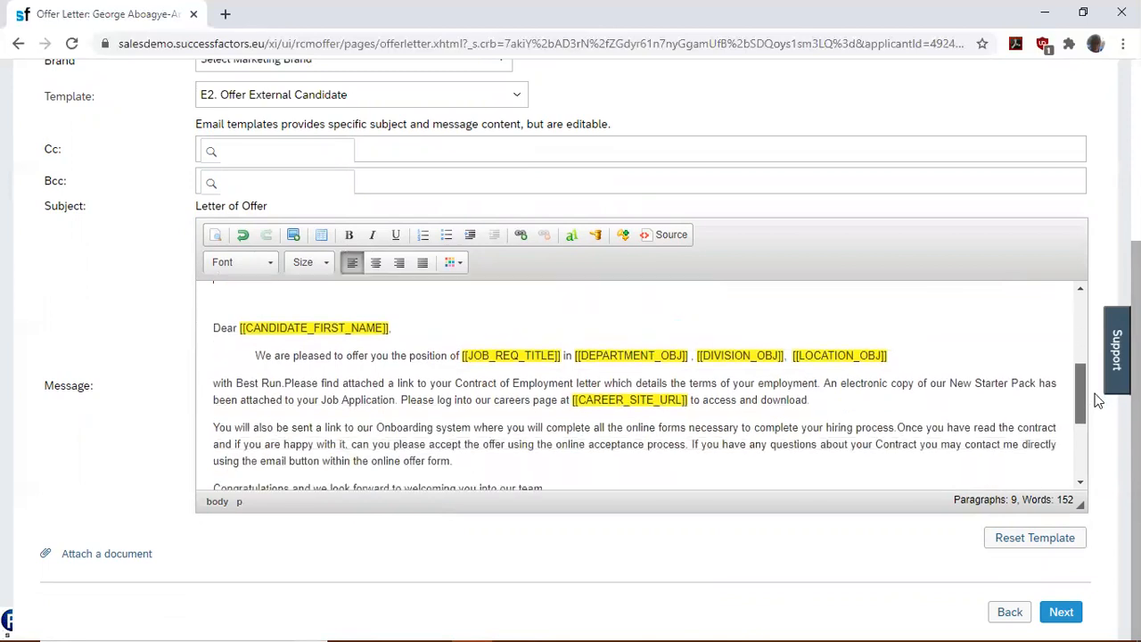
{"action": "scroll", "scroll_direction": "down", "scroll_amount": 3}
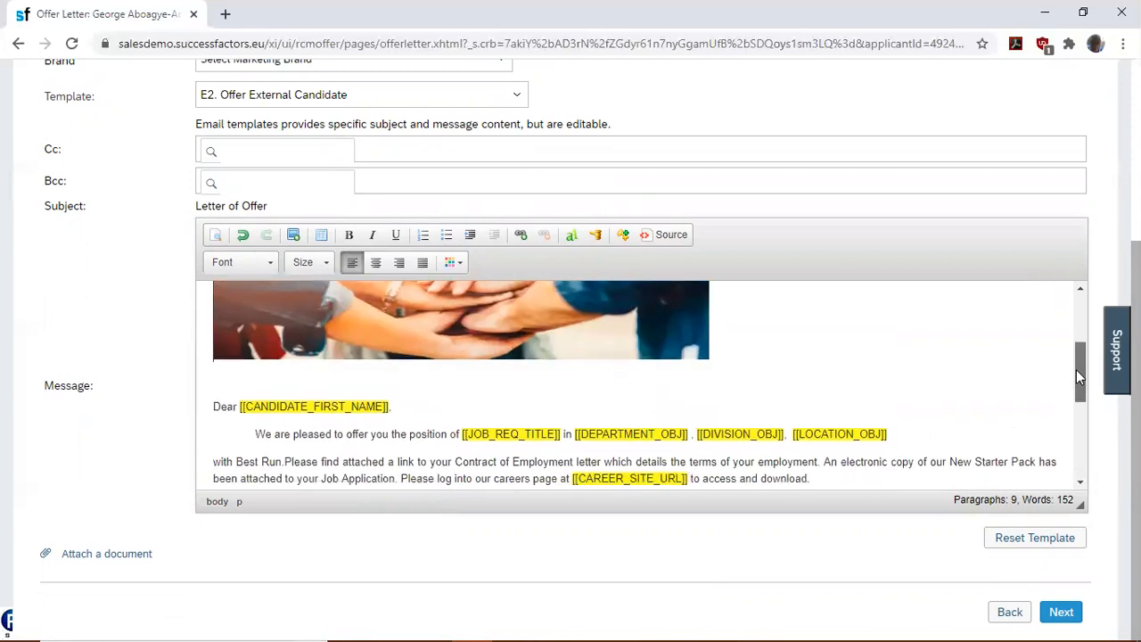
{"action": "scroll", "scroll_direction": "down", "scroll_amount": 3}
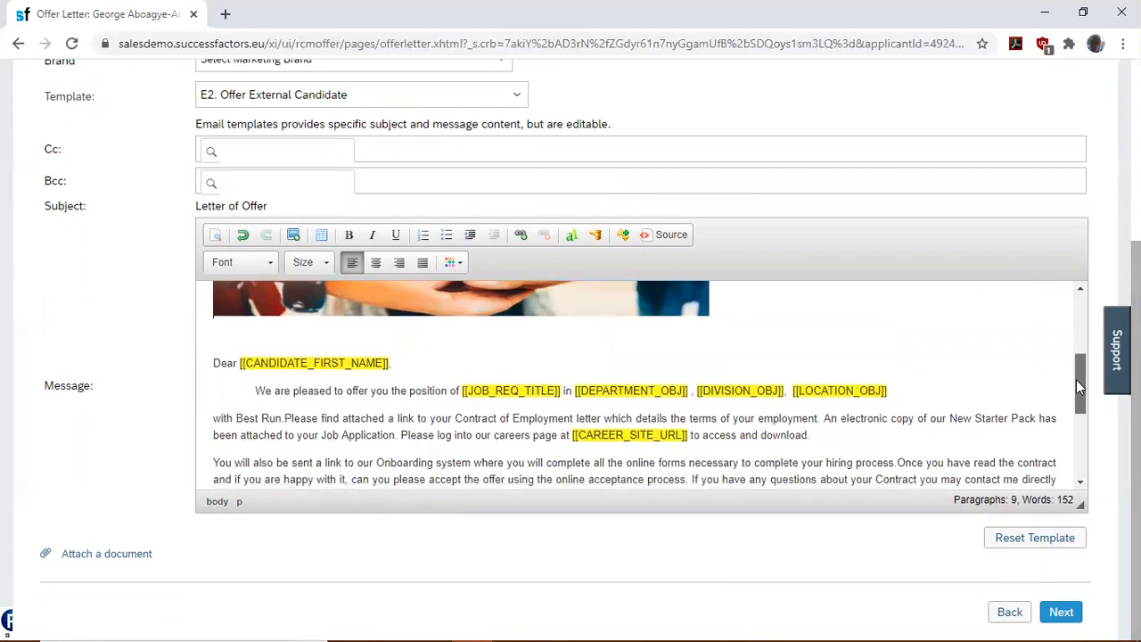
{"action": "scroll", "scroll_direction": "down", "scroll_amount": 3}
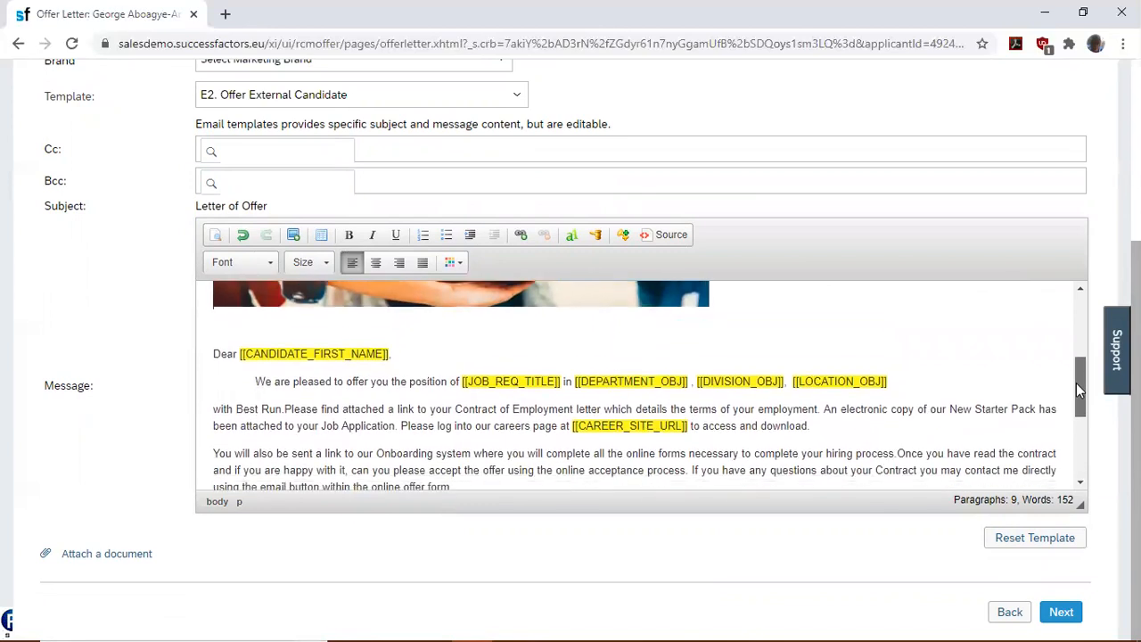
{"action": "scroll", "scroll_direction": "down", "scroll_amount": 3}
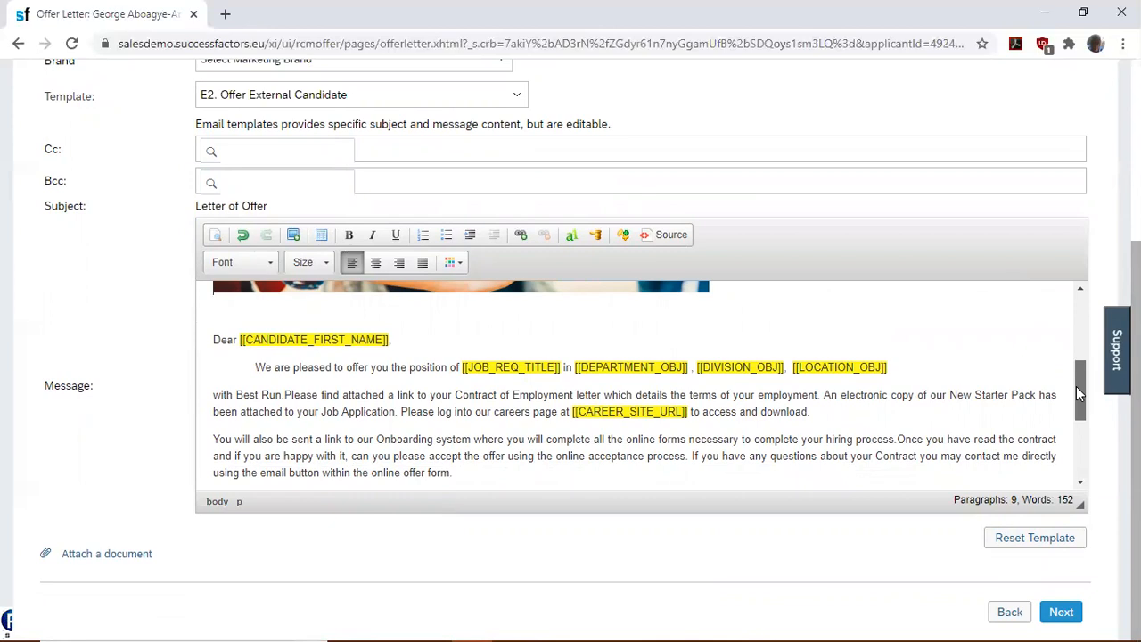
{"action": "scroll", "scroll_direction": "down", "scroll_amount": 3}
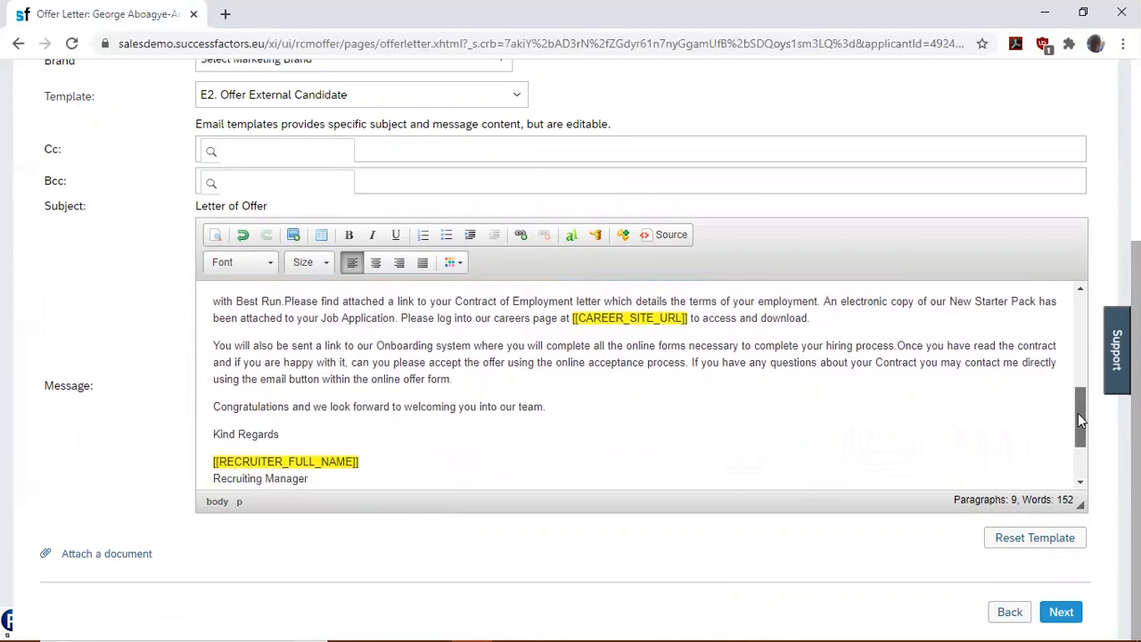
{"action": "scroll", "scroll_direction": "down", "scroll_amount": 3}
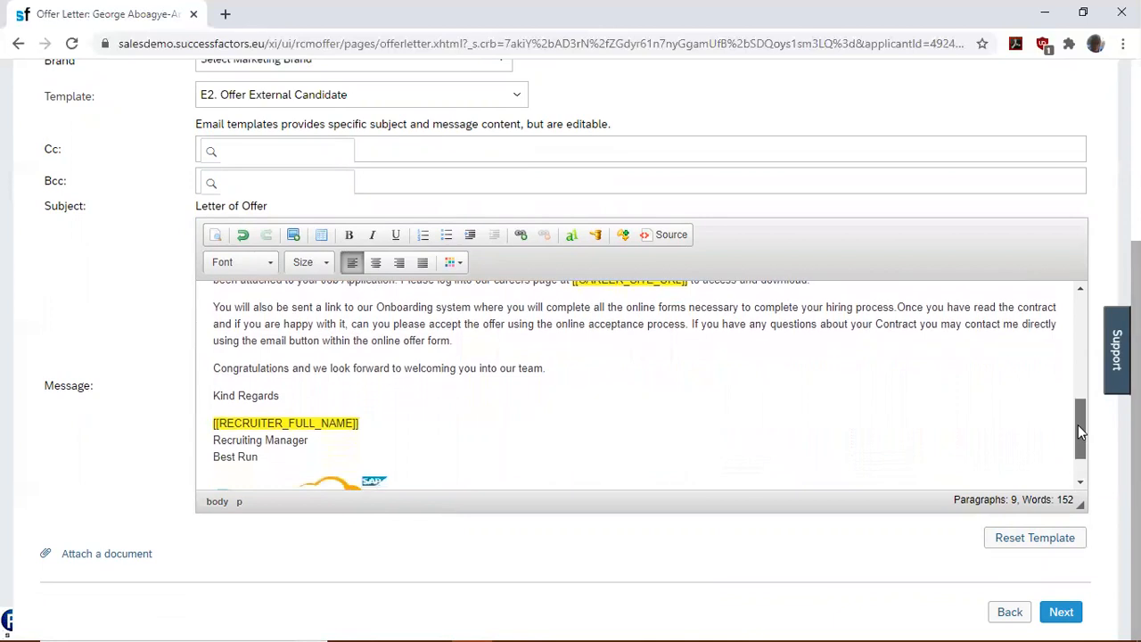
{"action": "scroll", "scroll_direction": "down", "scroll_amount": 3}
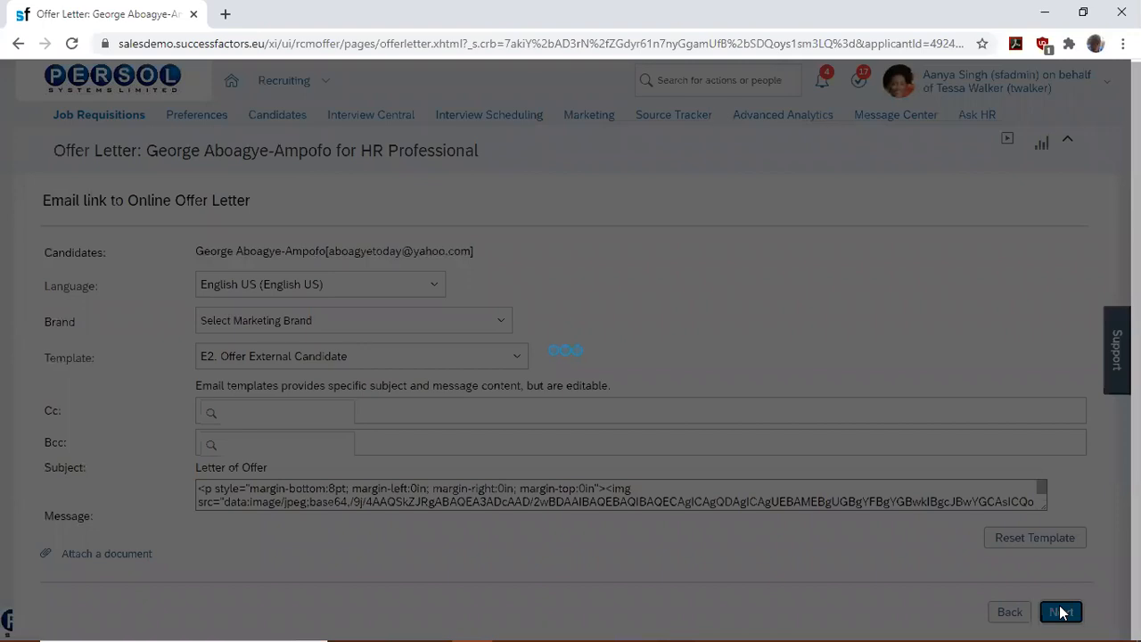
- Preview George's personalised offer email and send it
{"action": "left_click", "coordinate": [1060, 611]}
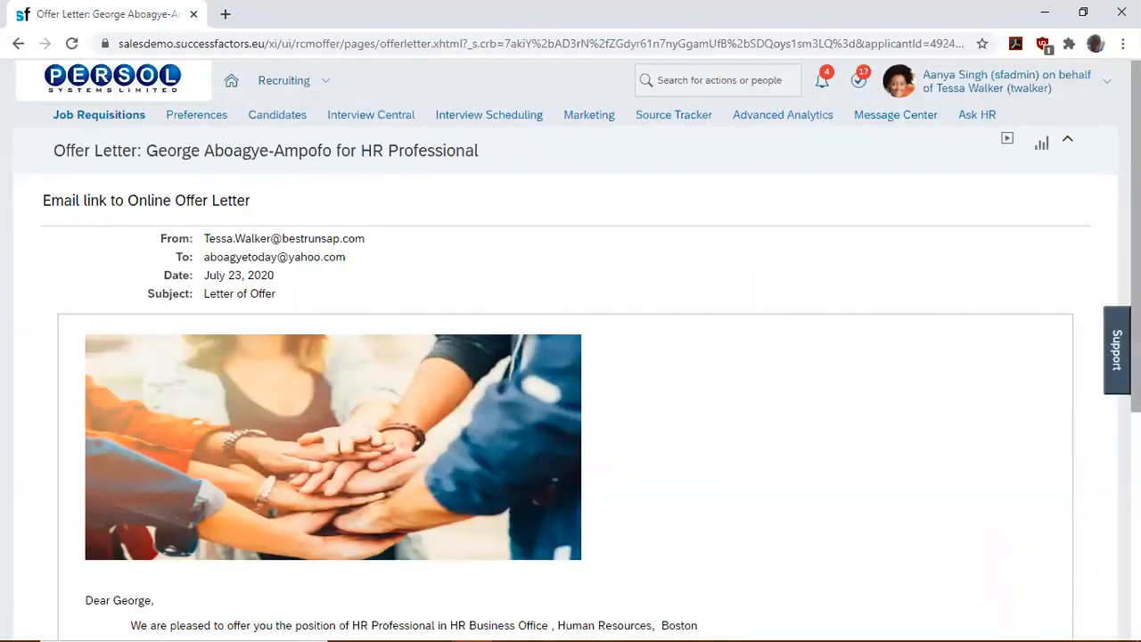
{"action": "scroll", "scroll_direction": "down", "scroll_amount": 3}
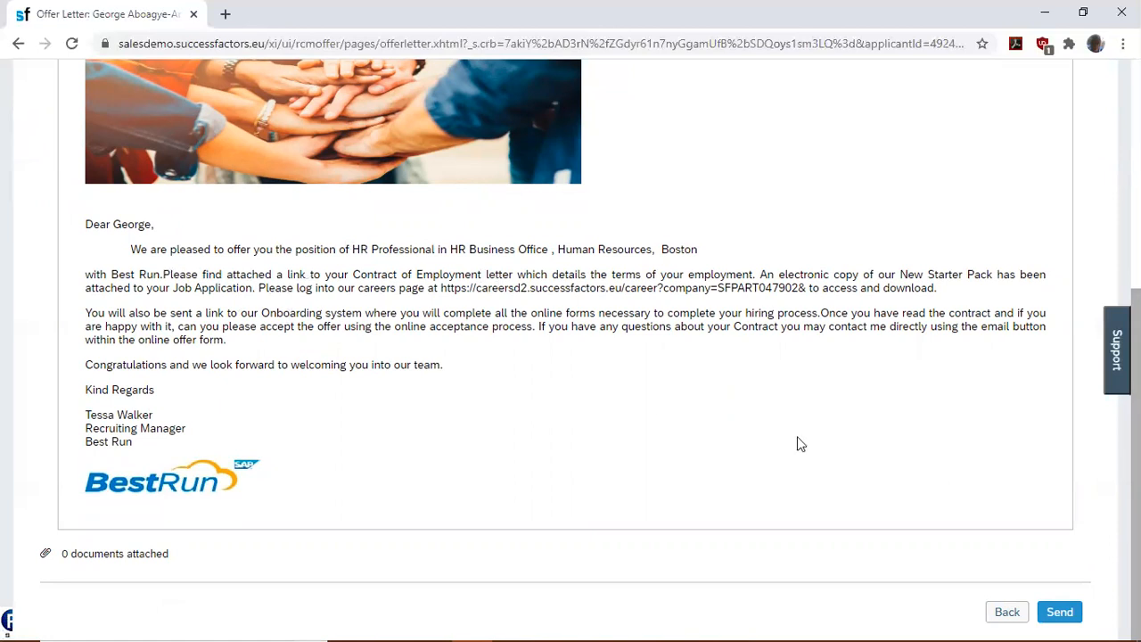
{"action": "left_click", "coordinate": [1060, 612]}
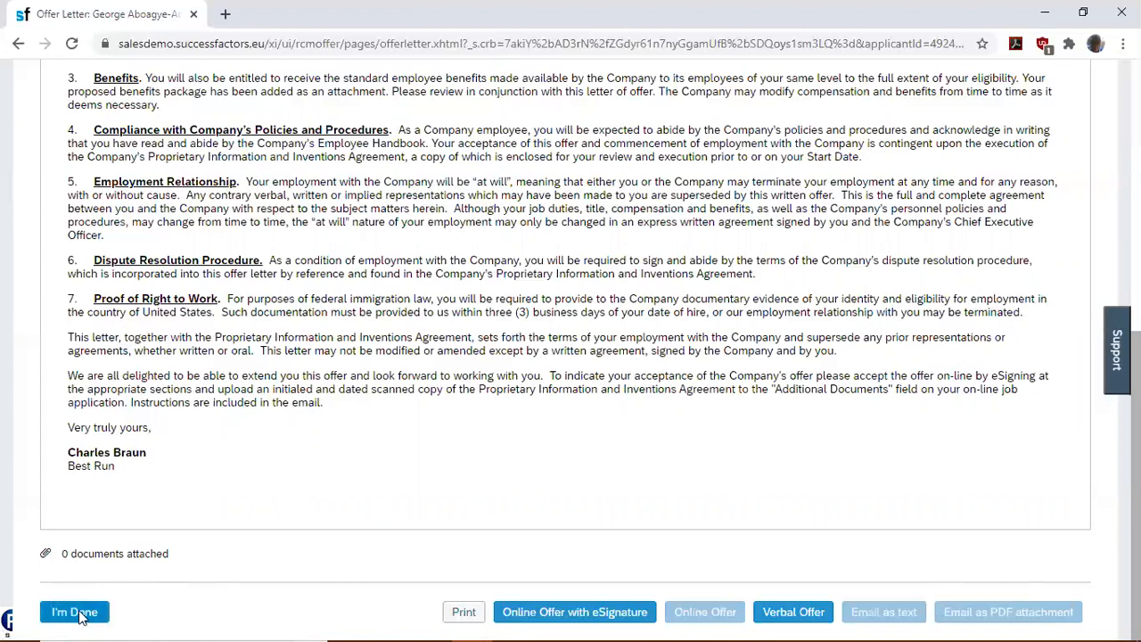
- Finish with the offer letter via I'm Done to return to the HR Professional candidates
{"action": "left_click", "coordinate": [74, 612]}
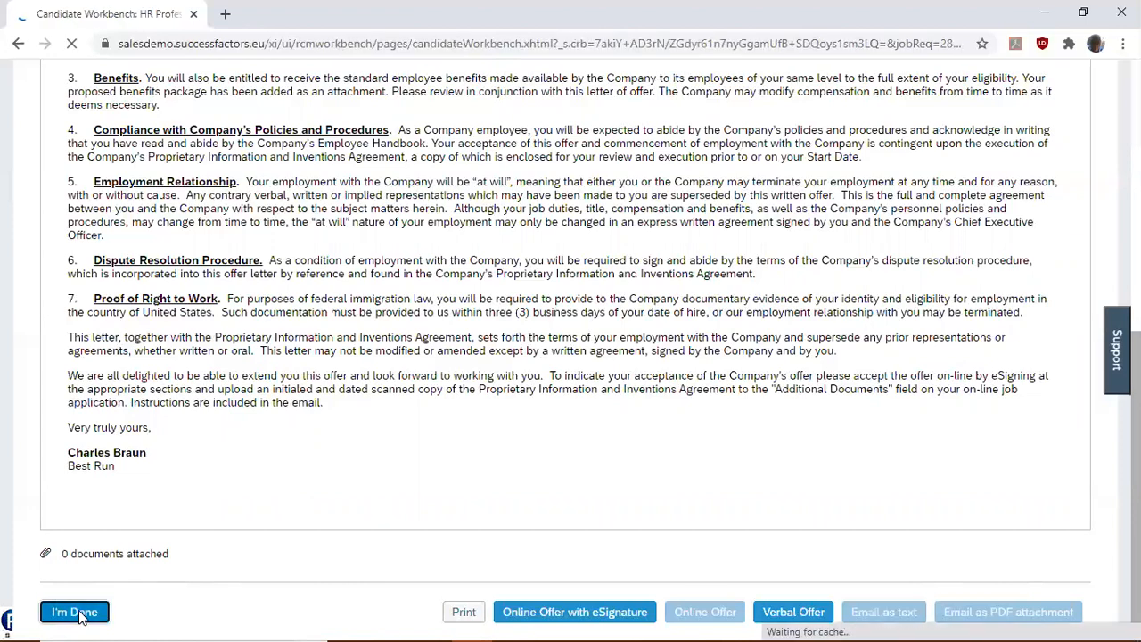
{"action": "left_click", "coordinate": [74, 611]}
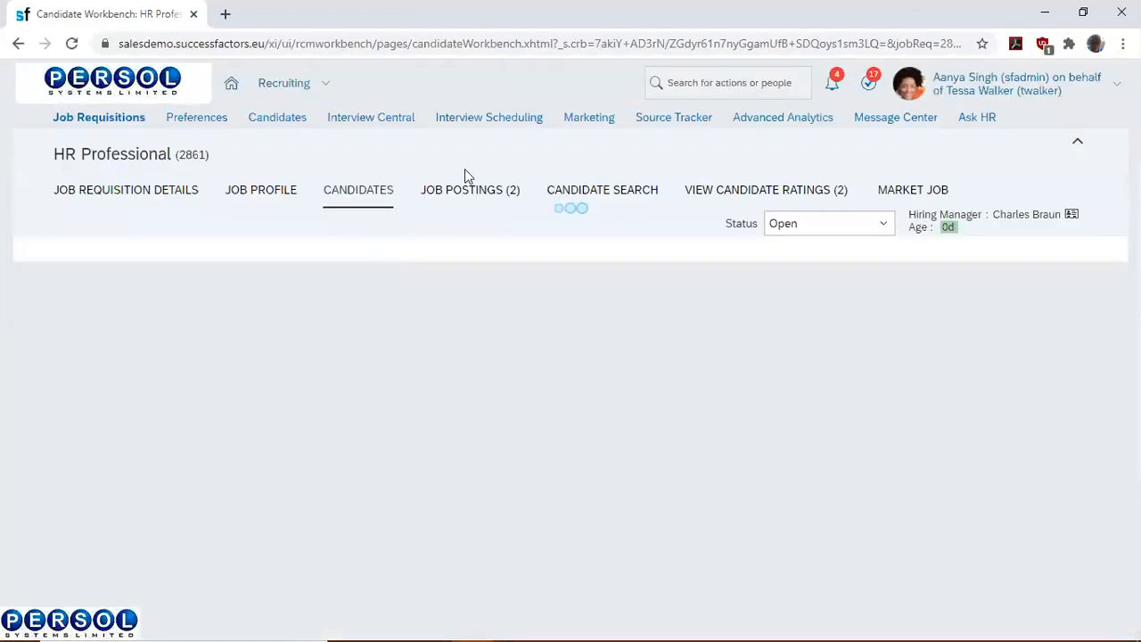